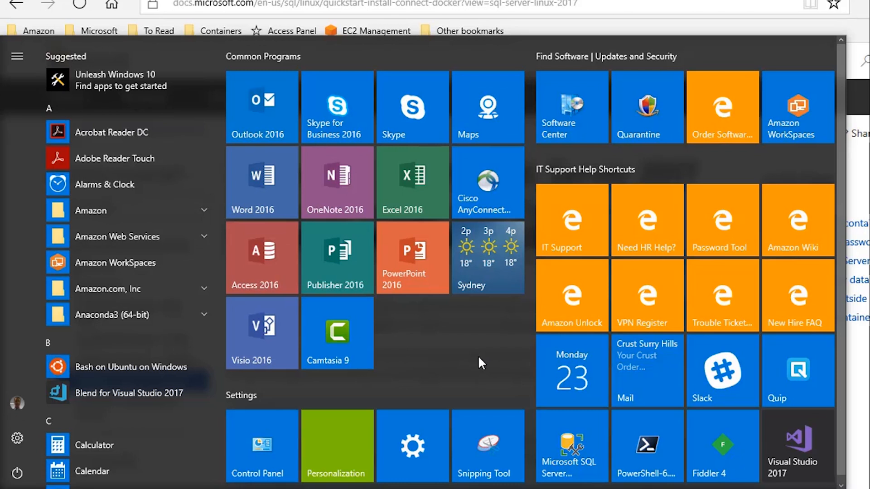
Step: Search the Start menu for pwsh and run PowerShell 6.0.0 as administrator
text(pwsh)
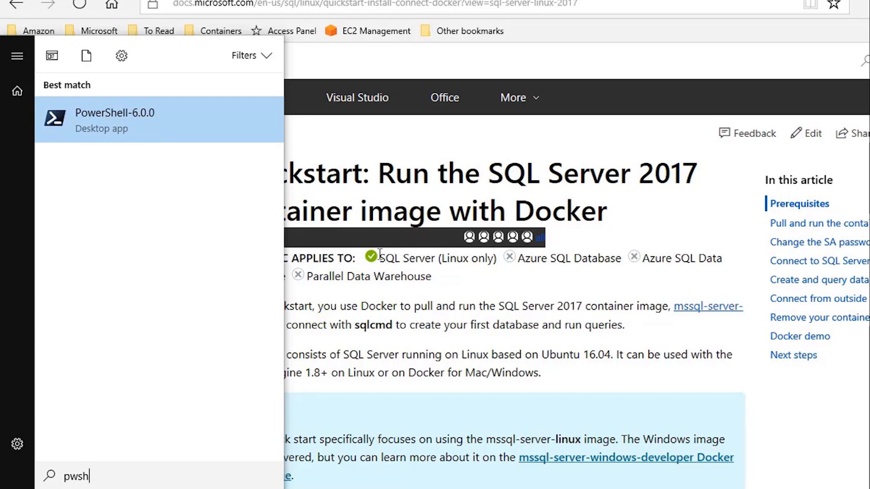
mouse_move(147, 131)
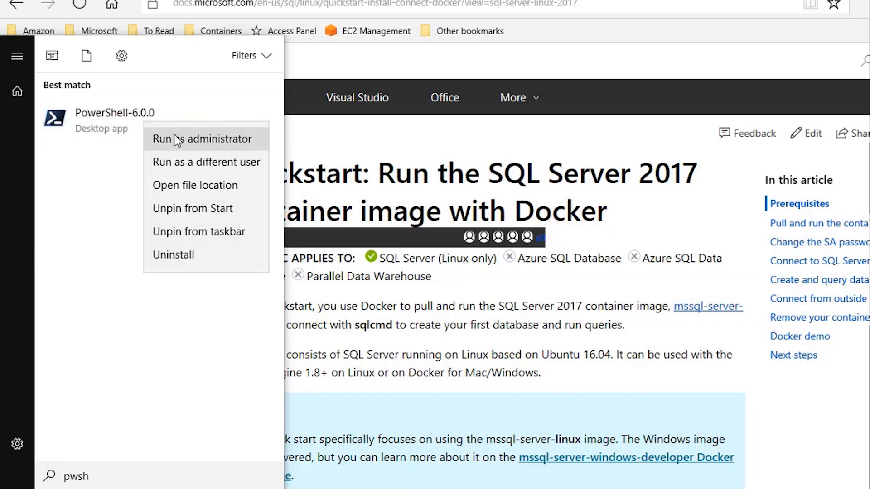
mouse_move(190, 146)
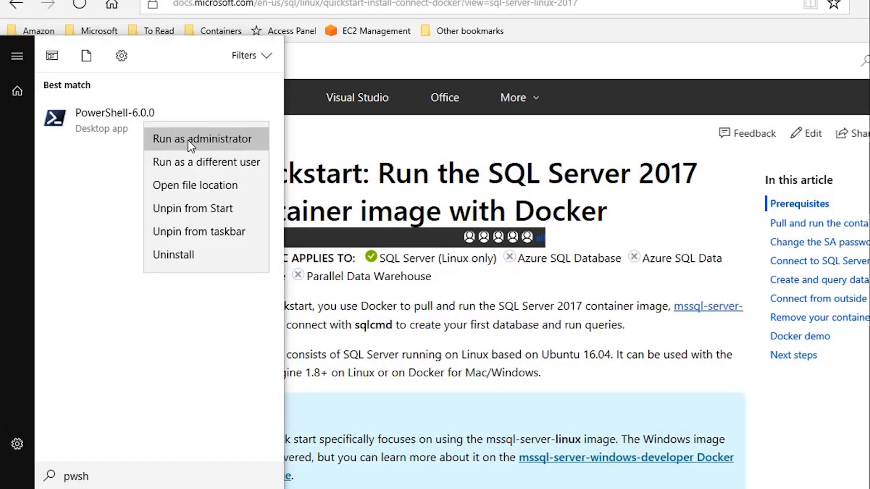
click(193, 139)
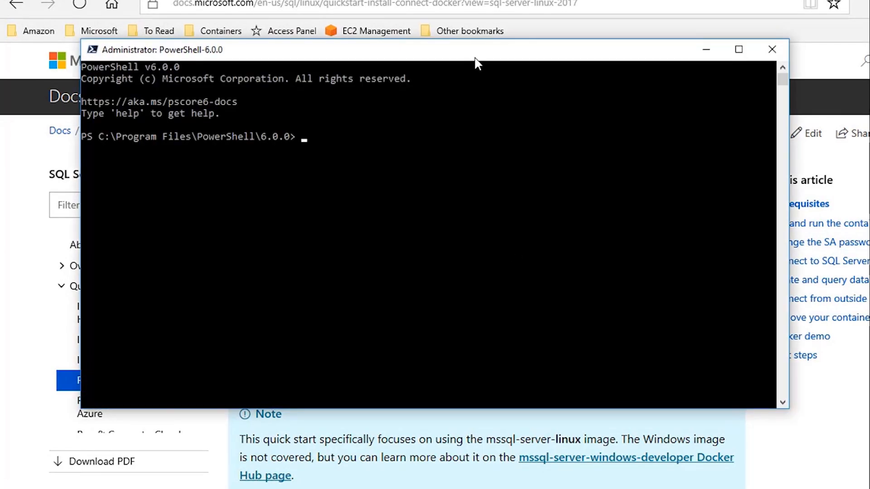
Step: Maximize PowerShell and run 'docker images' to list the local images
click(740, 50)
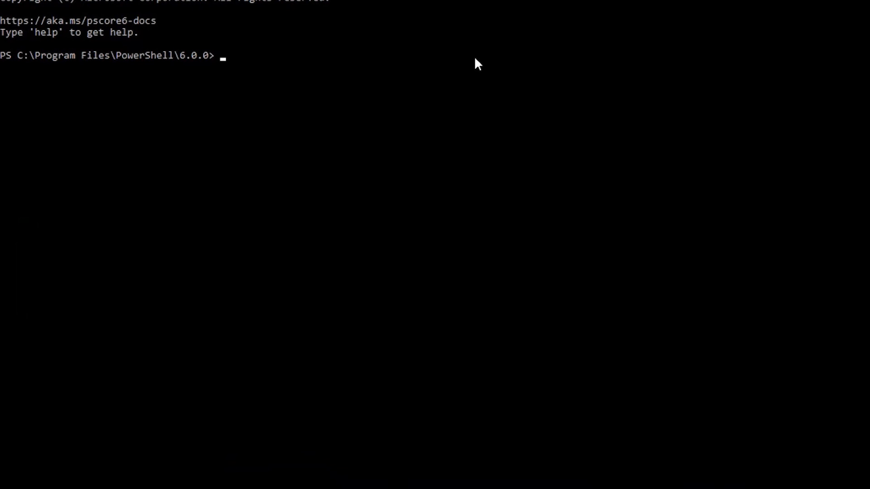
text(docker)
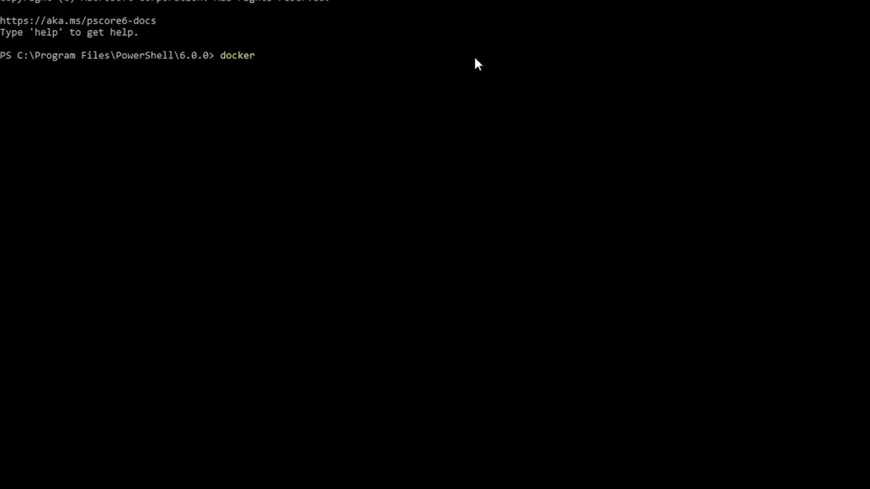
text(images)
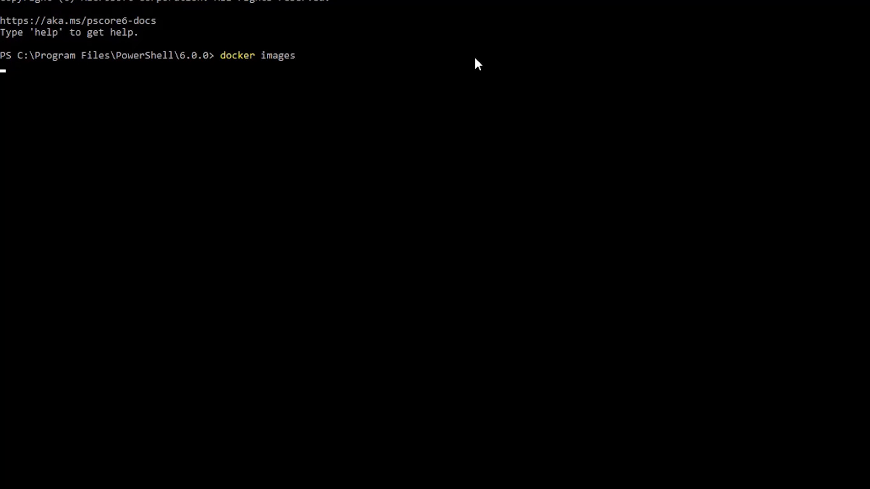
key(Enter)
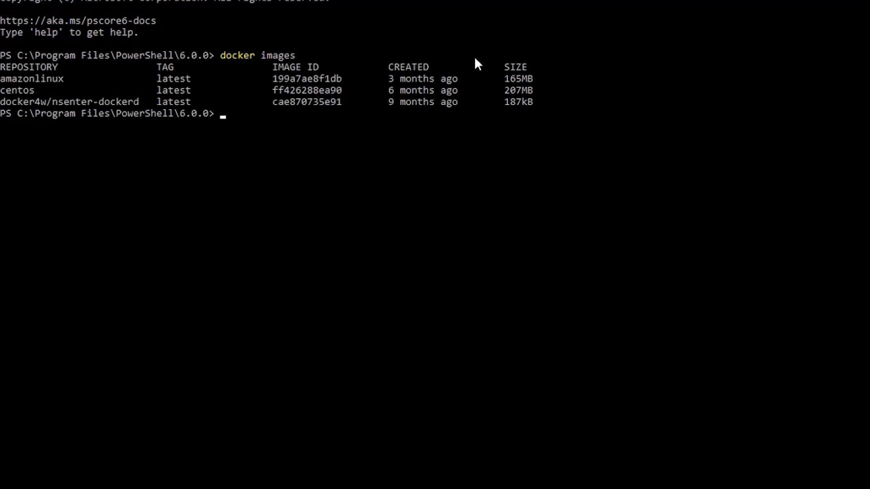
mouse_move(312, 128)
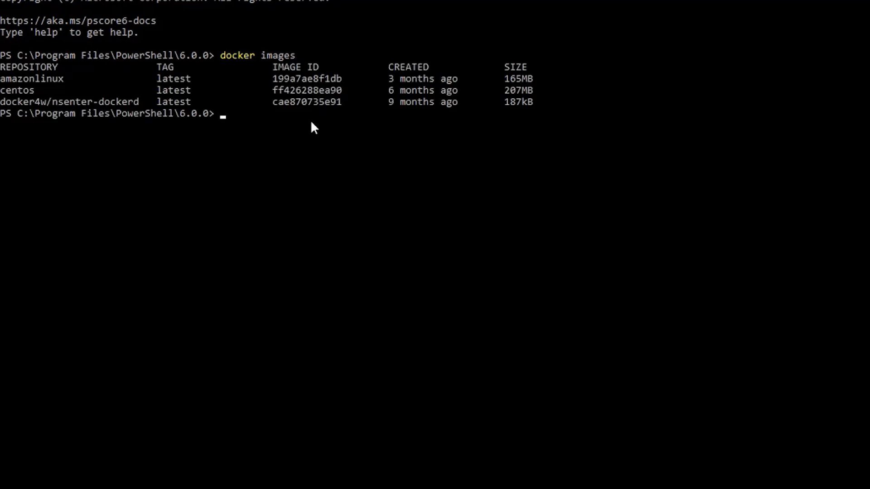
mouse_move(335, 79)
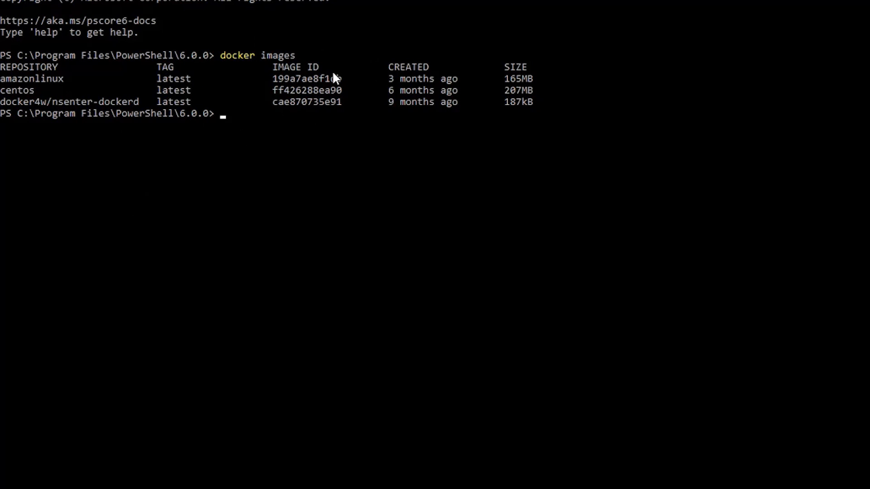
mouse_move(331, 104)
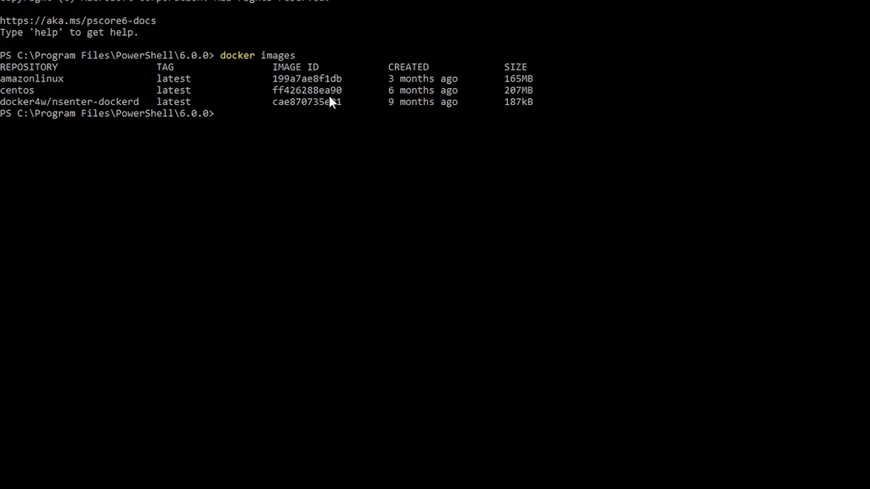
key(Alt+Tab)
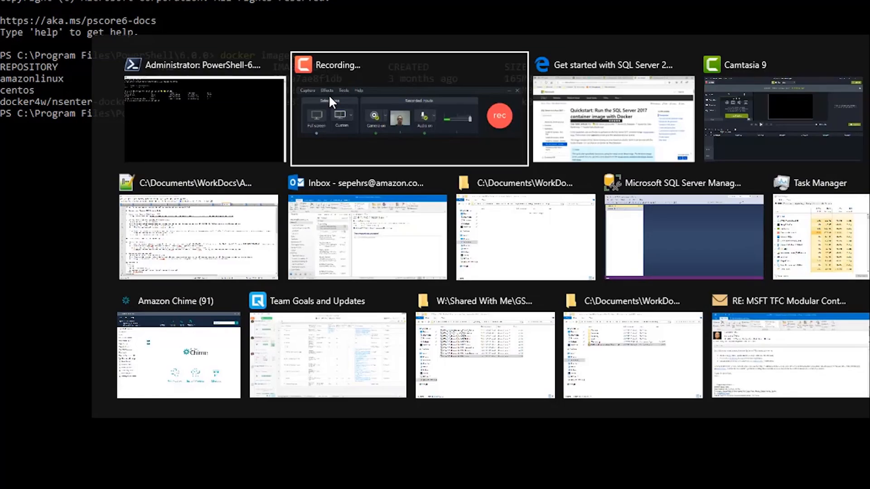
Step: Return to the SQL Server 2017 quickstart and scroll to the PowerShell docker run command
click(611, 116)
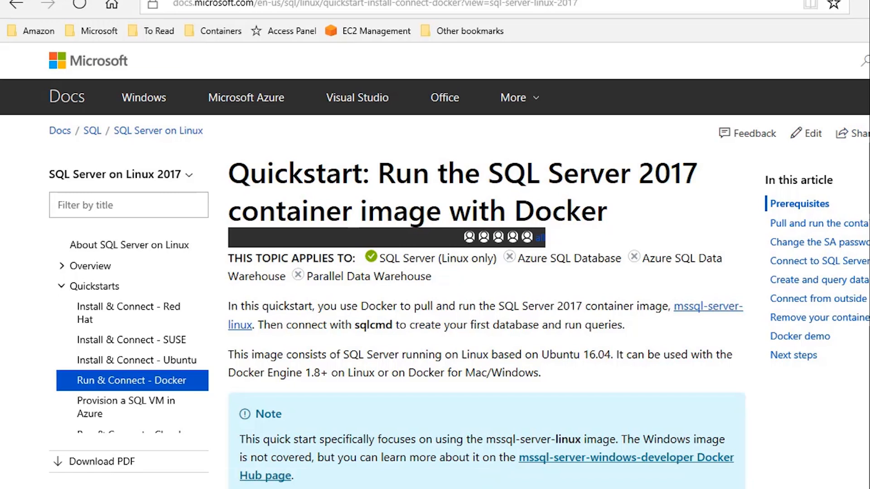
scroll(down, 3)
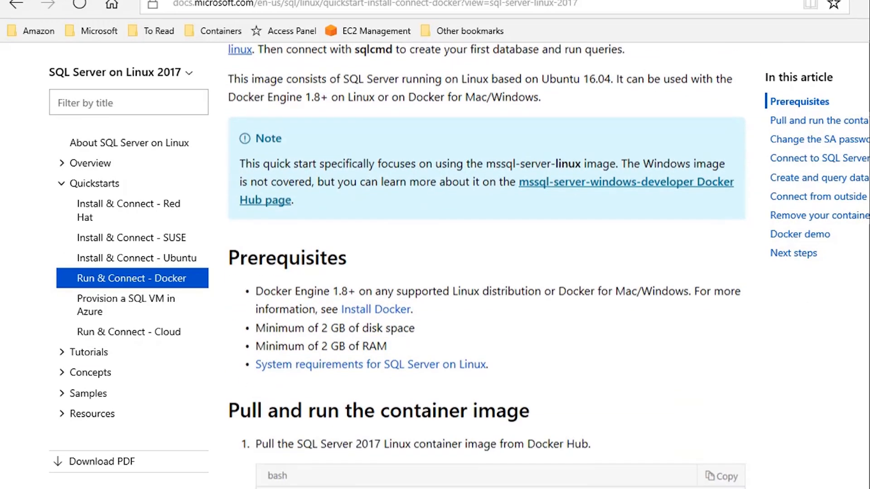
scroll(down, 3)
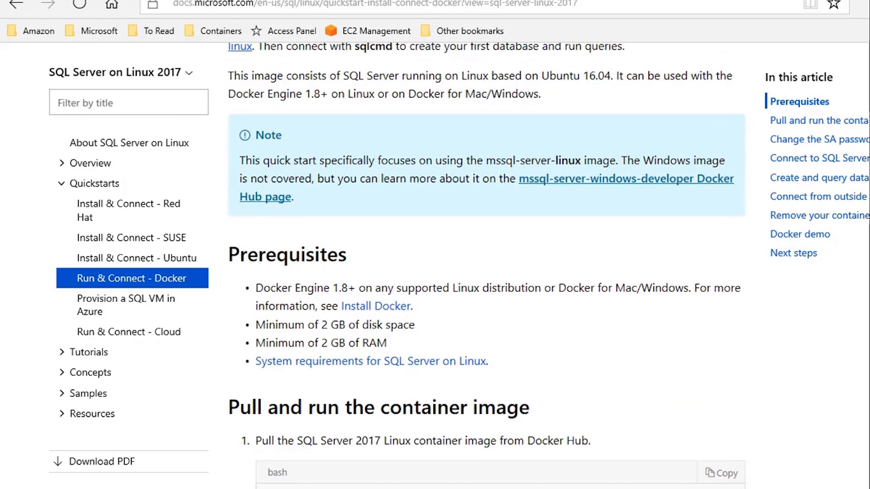
scroll(down, 3)
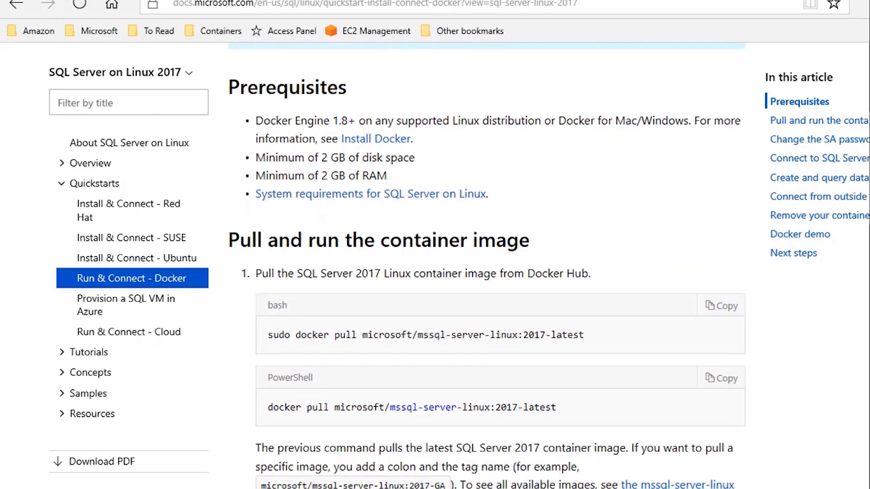
scroll(down, 3)
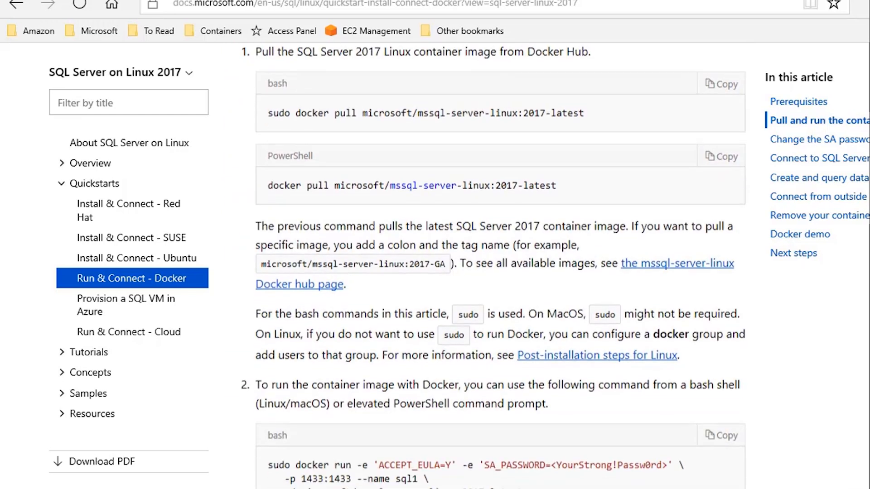
scroll(down, 3)
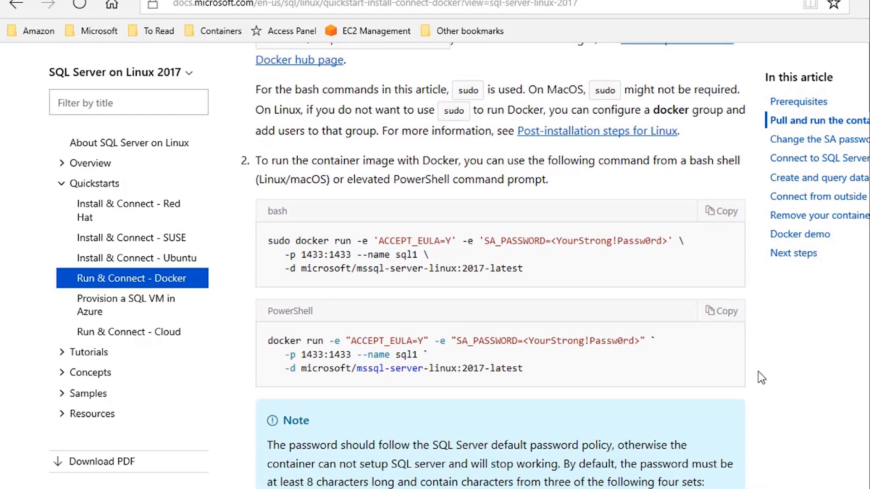
mouse_move(742, 371)
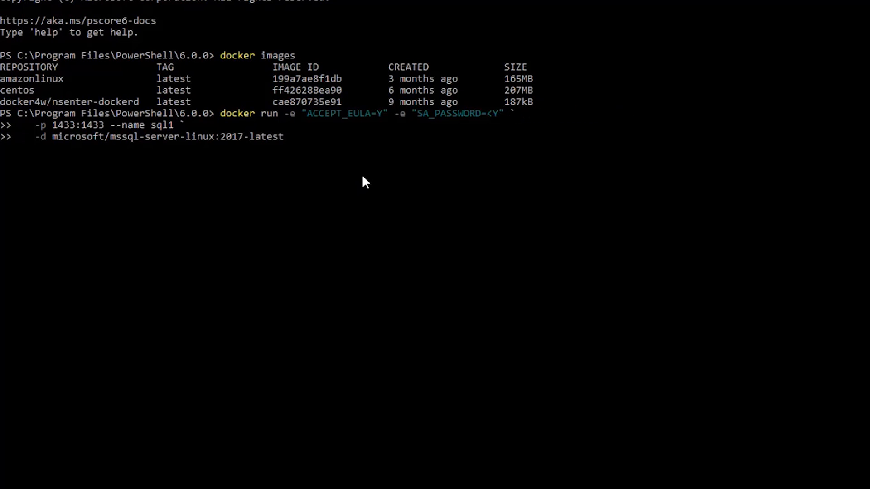
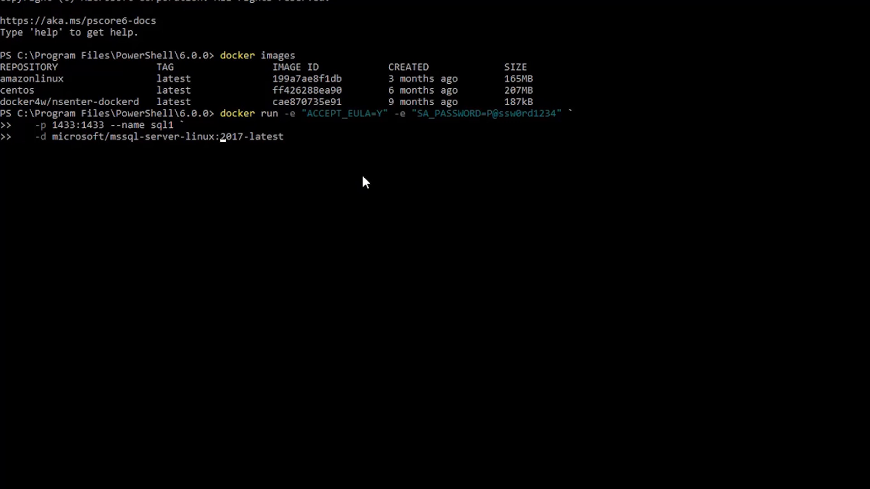
key(Alt+Tab)
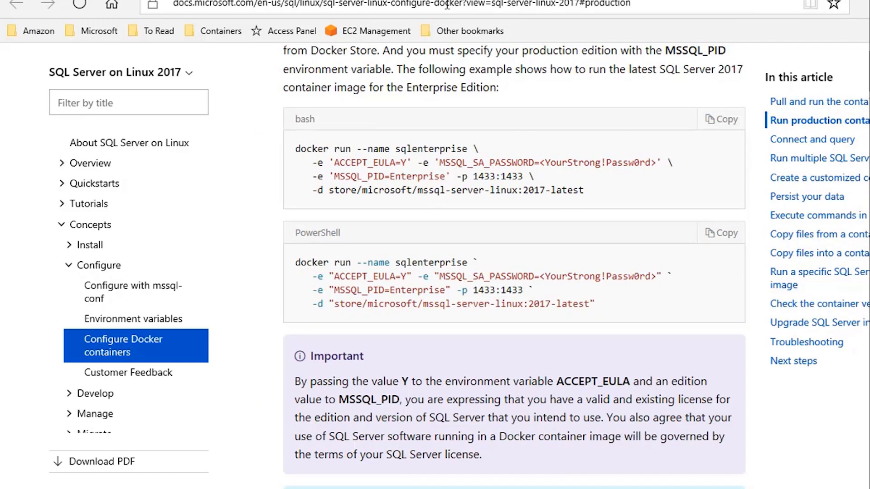
mouse_move(443, 161)
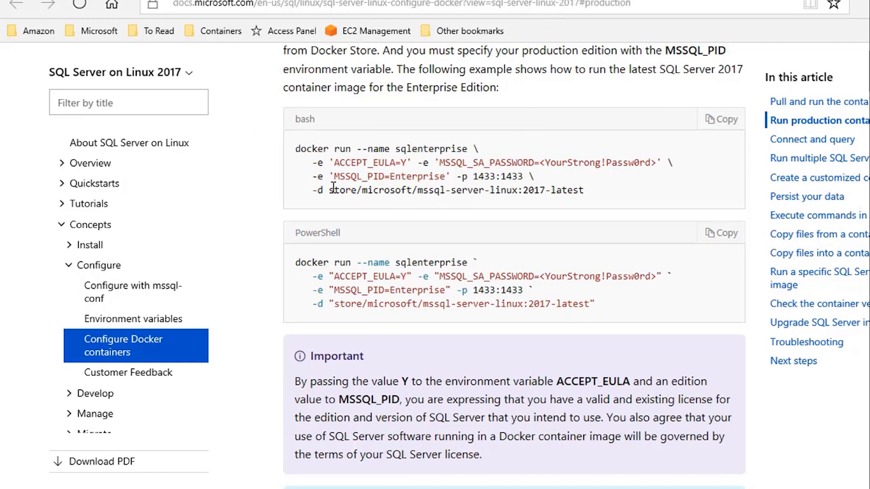
Step: Select MSSQL_PID=Enterprise in the production container docker run example
double_click(389, 176)
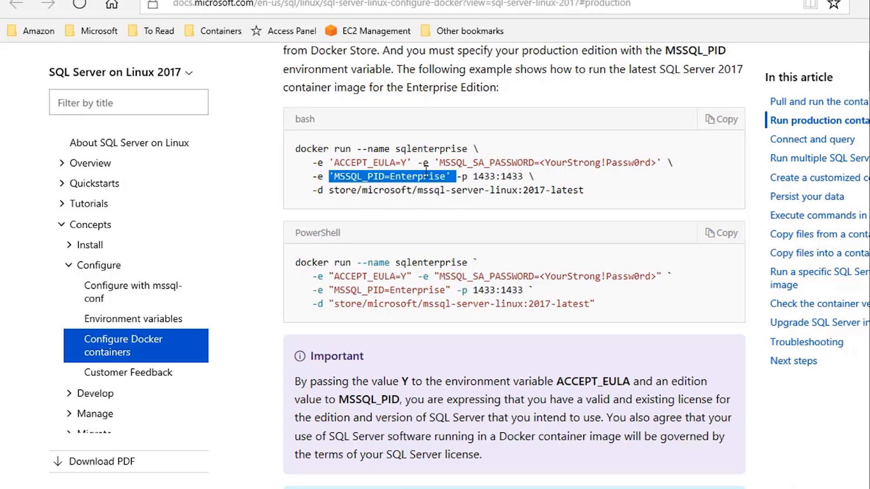
mouse_move(416, 179)
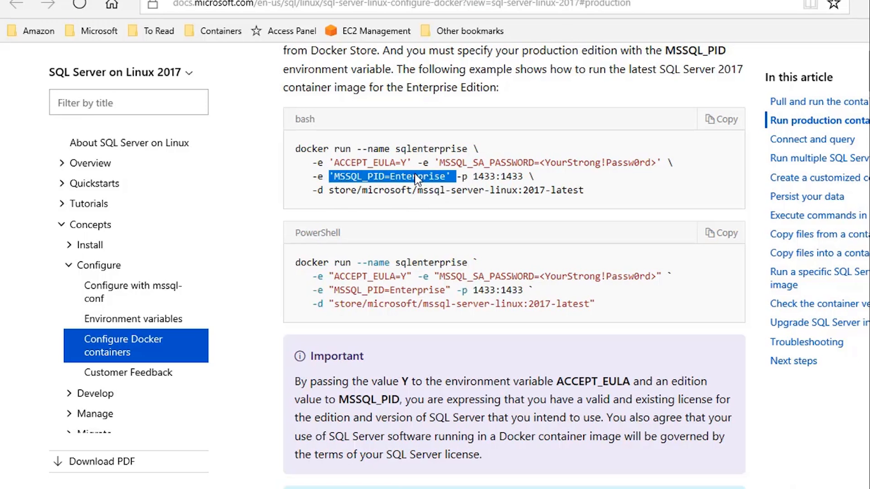
mouse_move(413, 185)
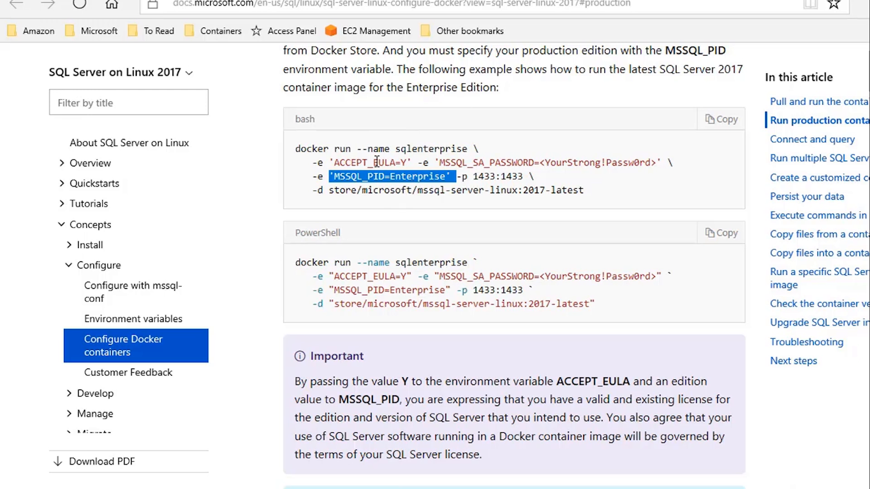
mouse_move(423, 190)
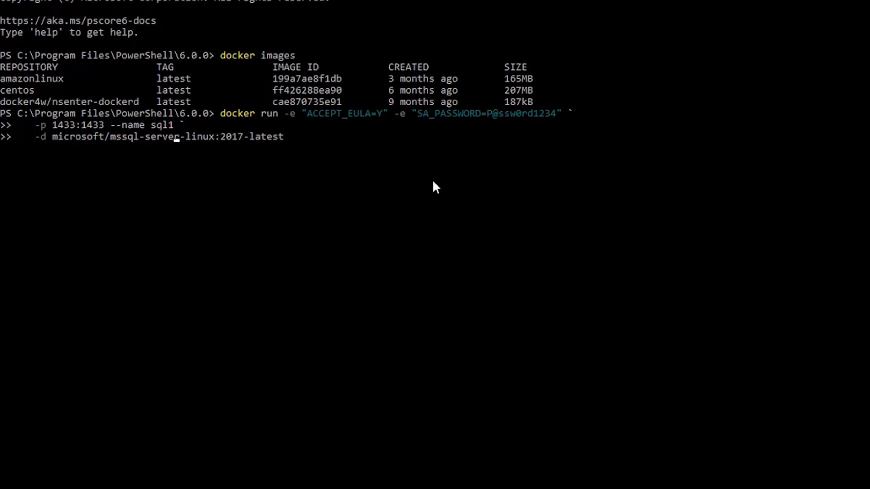
Step: Run docker run to pull mssql-server-linux:2017-latest and start container sql1 on port 1433
key(Enter)
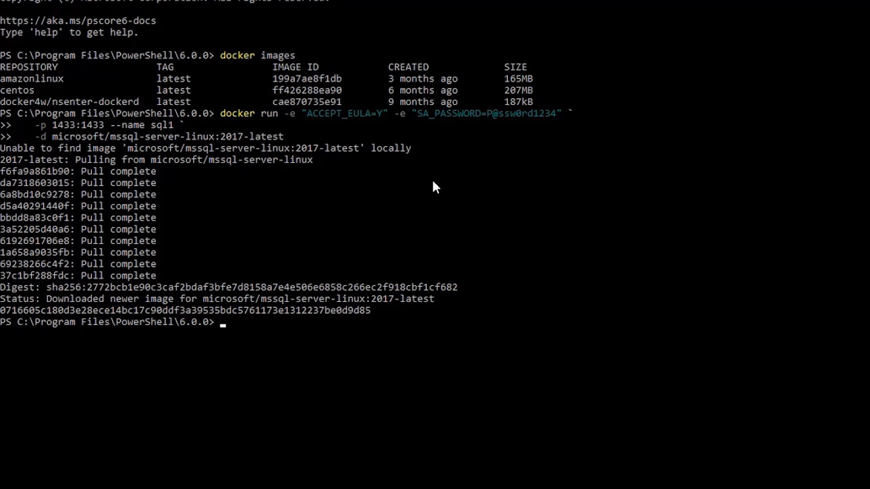
Step: List images to confirm the 1.43GB mssql-server-linux image, then retype the mistyped docker command
text(docker)
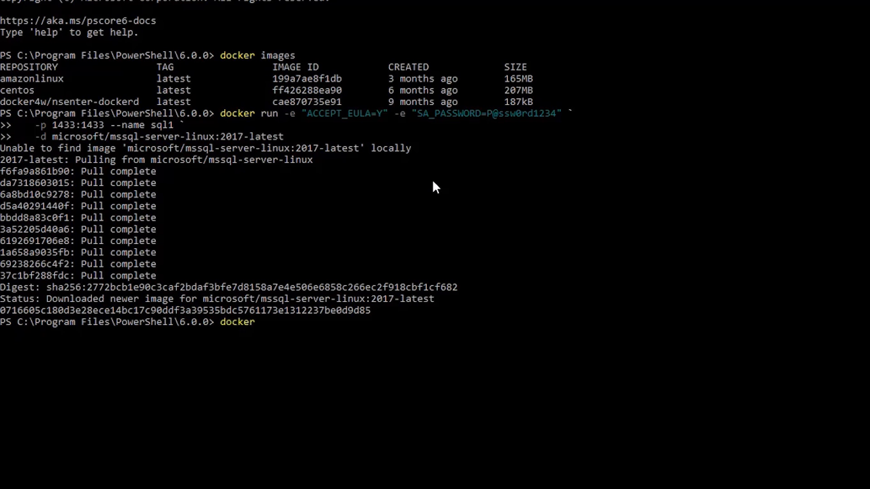
text(images)
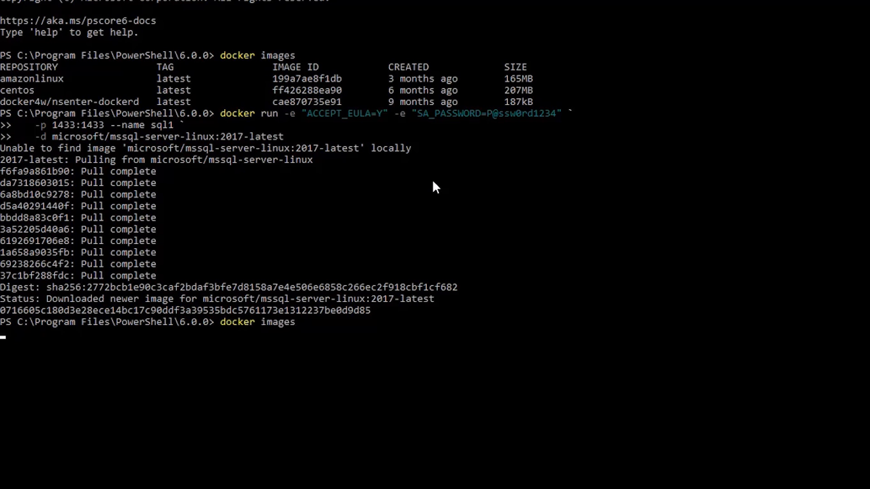
key(Enter)
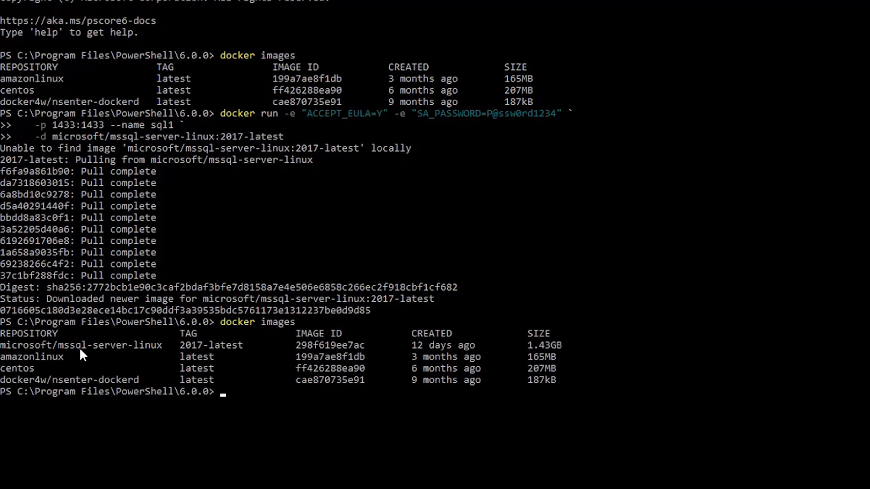
mouse_move(252, 351)
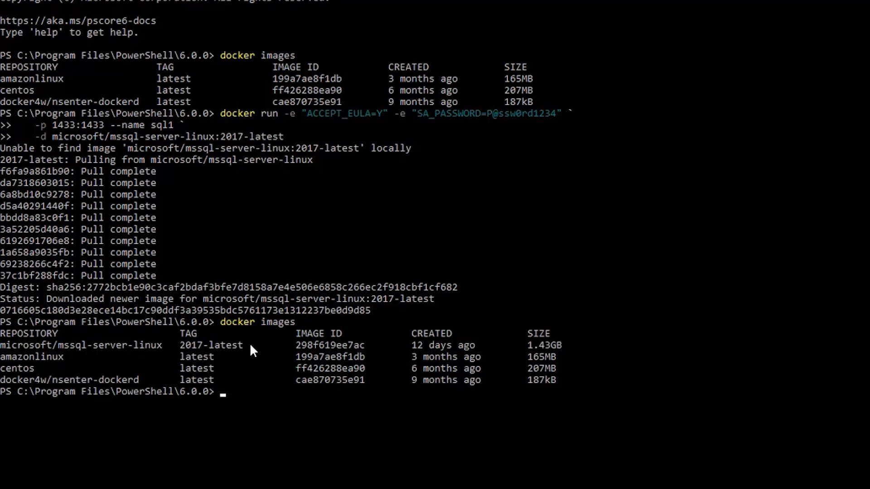
text(docekr ps)
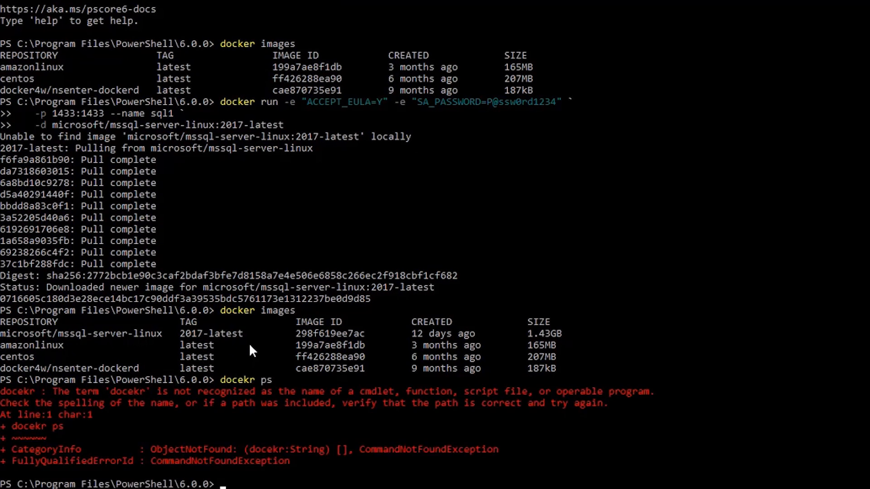
text(docker ps)
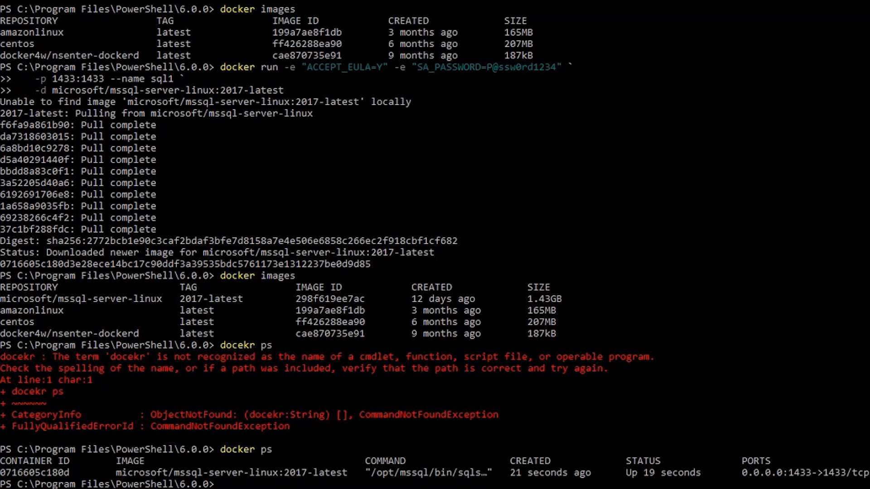
mouse_move(664, 475)
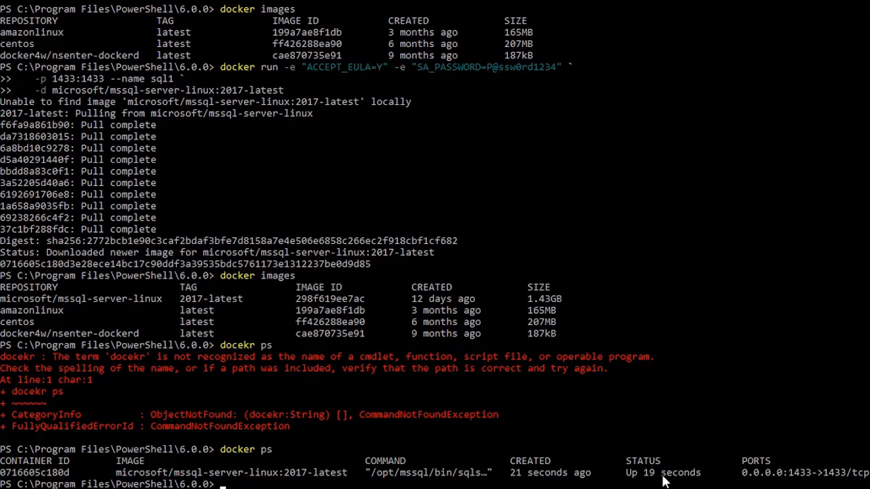
mouse_move(713, 467)
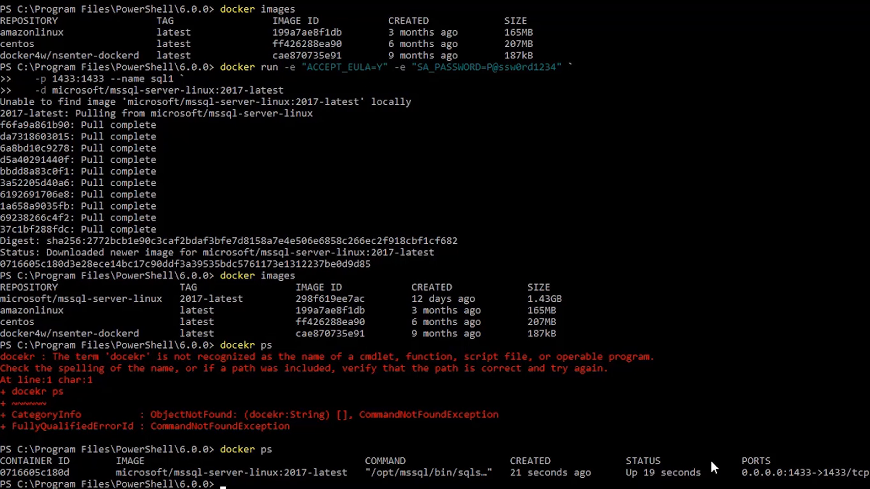
mouse_move(152, 90)
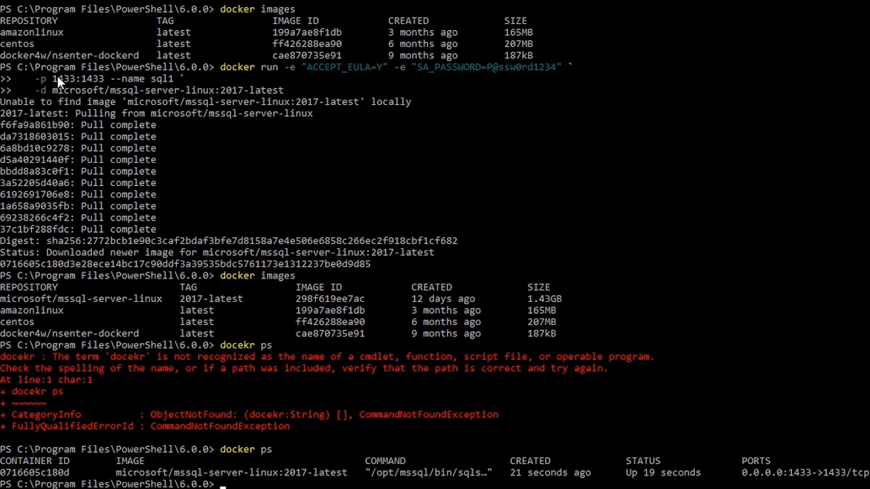
mouse_move(100, 86)
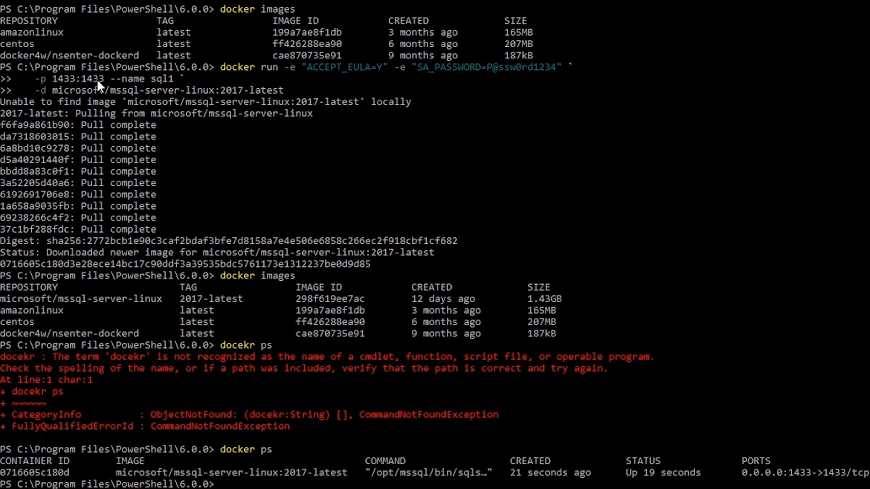
mouse_move(59, 81)
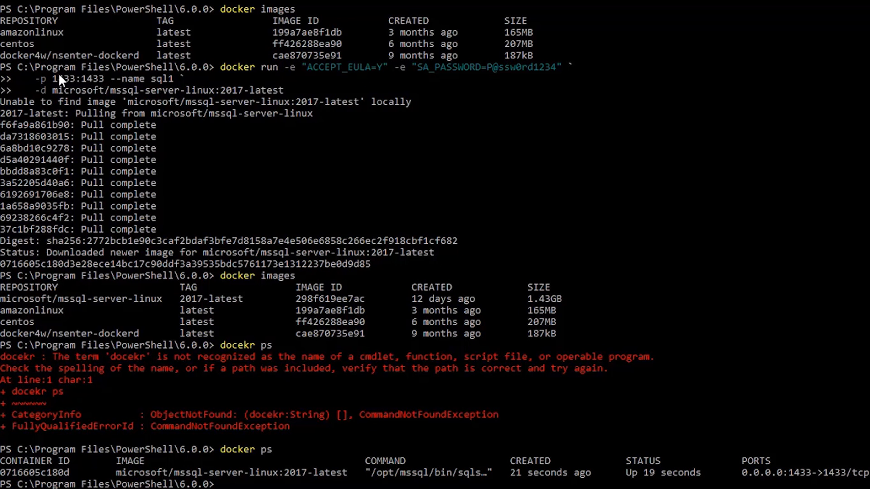
mouse_move(93, 83)
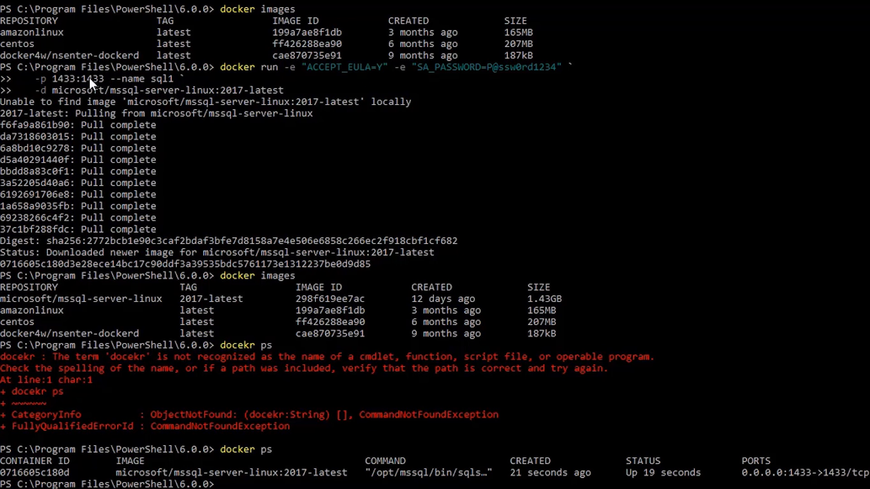
mouse_move(70, 93)
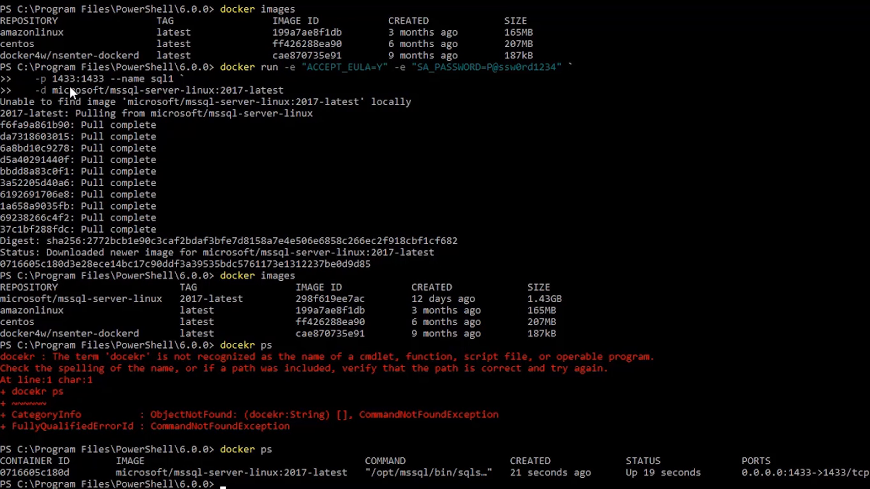
mouse_move(65, 81)
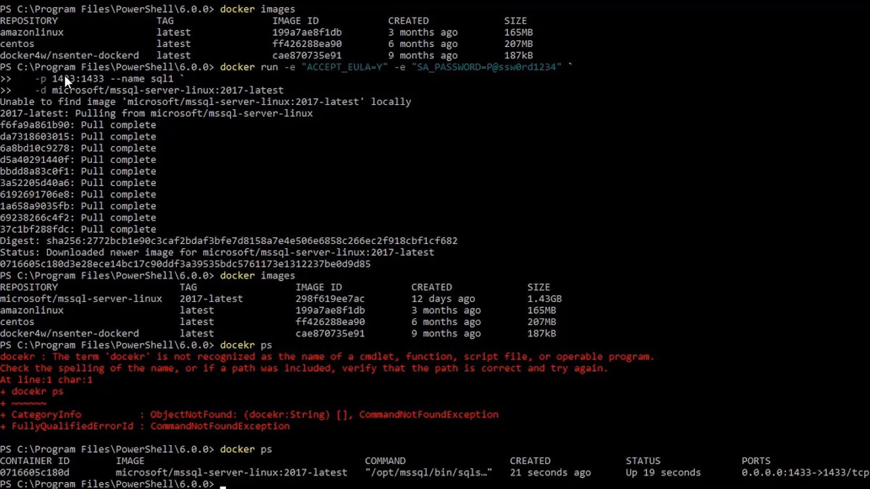
mouse_move(161, 193)
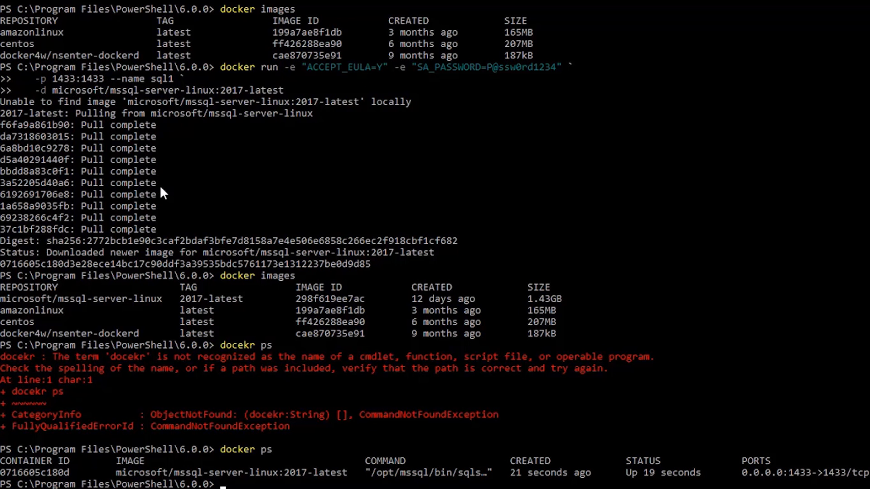
mouse_move(362, 332)
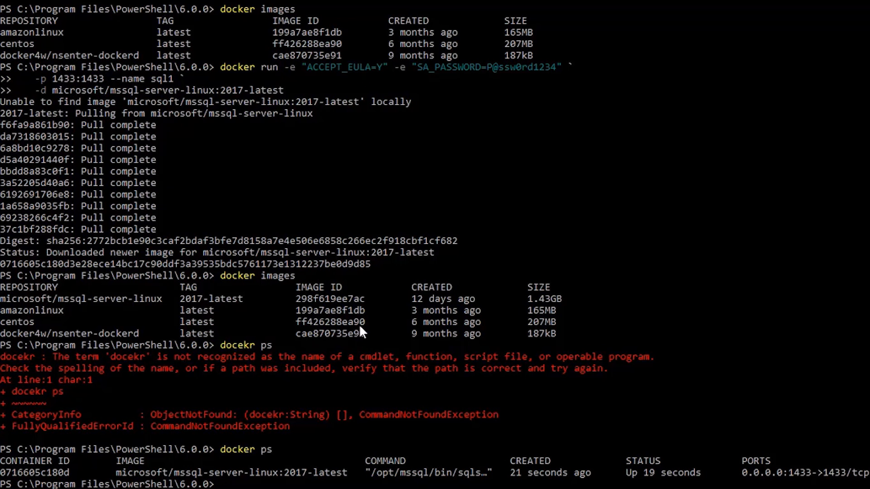
mouse_move(355, 470)
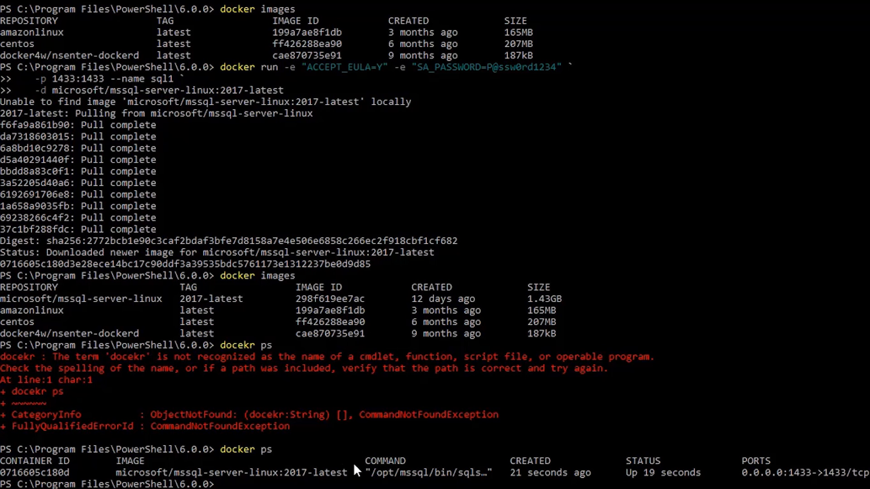
mouse_move(429, 406)
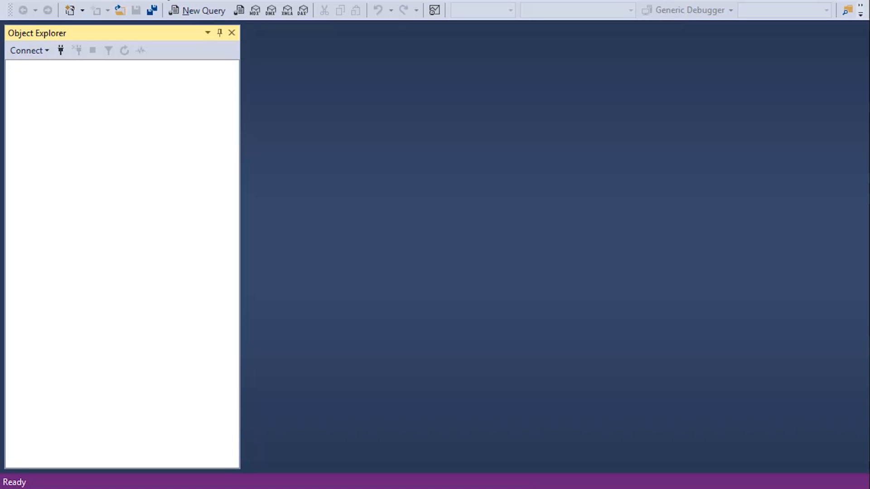
Step: Connect Object Explorer's Database Engine to localhost as sa with the SA password
click(29, 51)
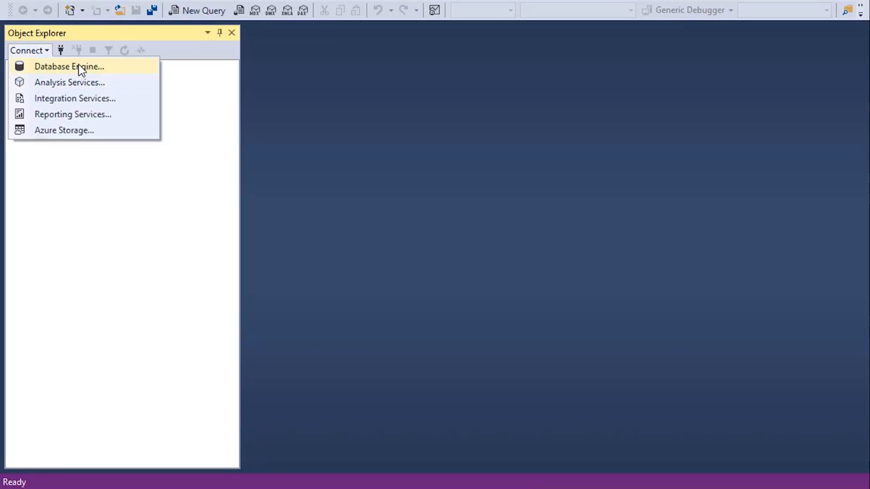
click(68, 67)
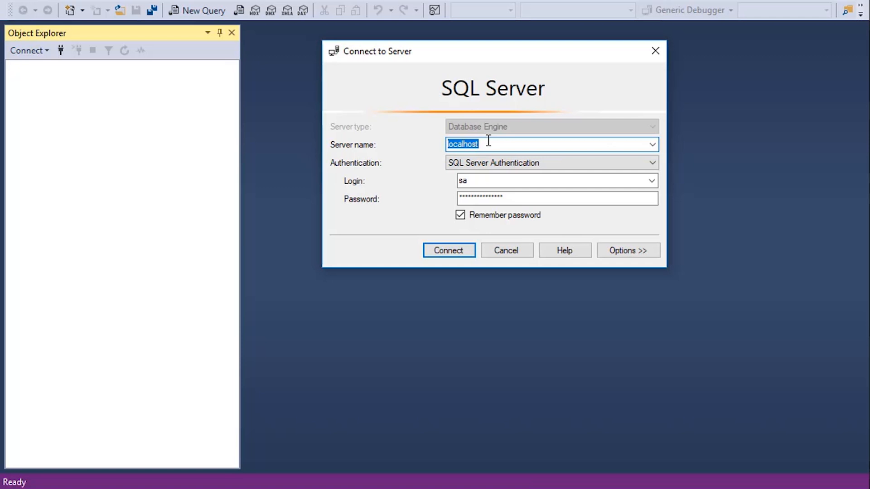
mouse_move(490, 160)
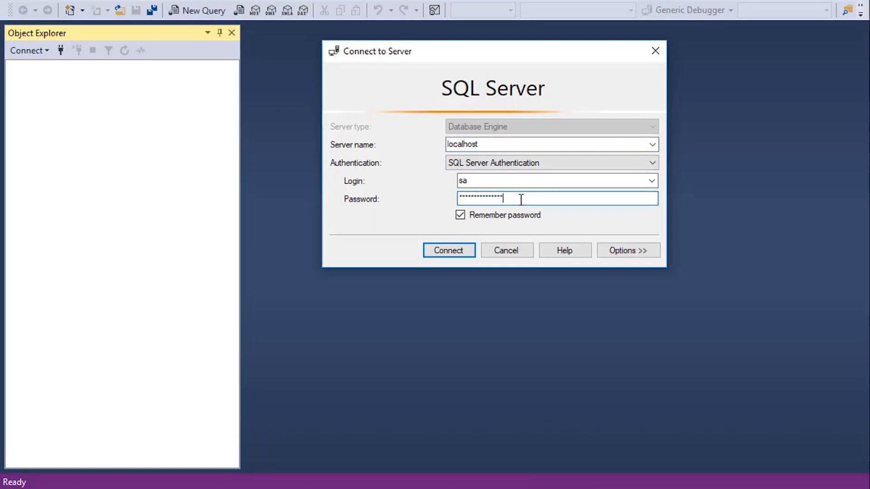
key(ctrl+a)
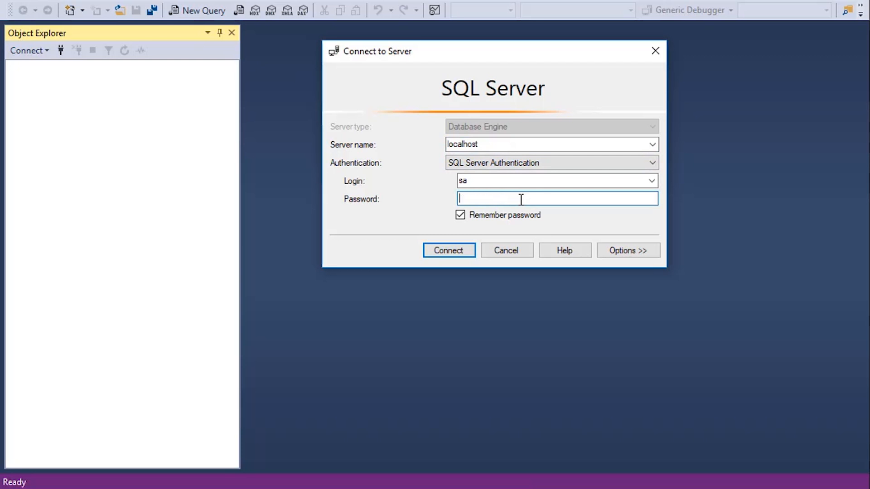
text(*)
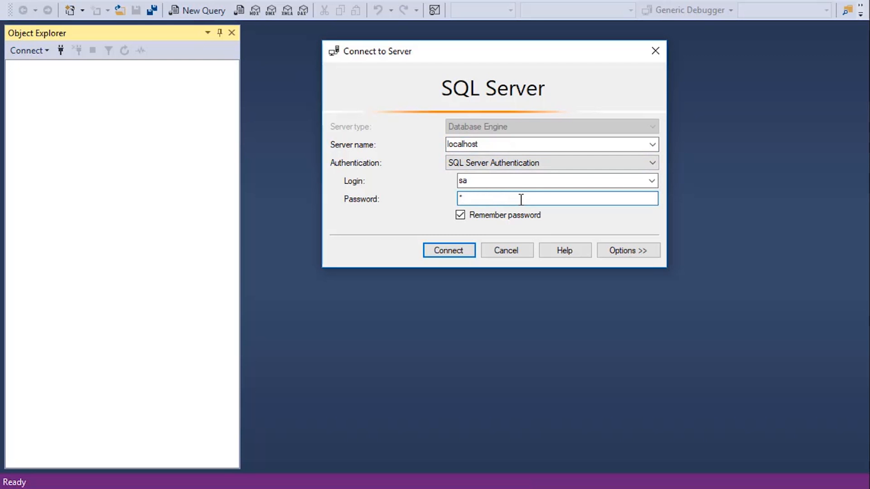
text(****)
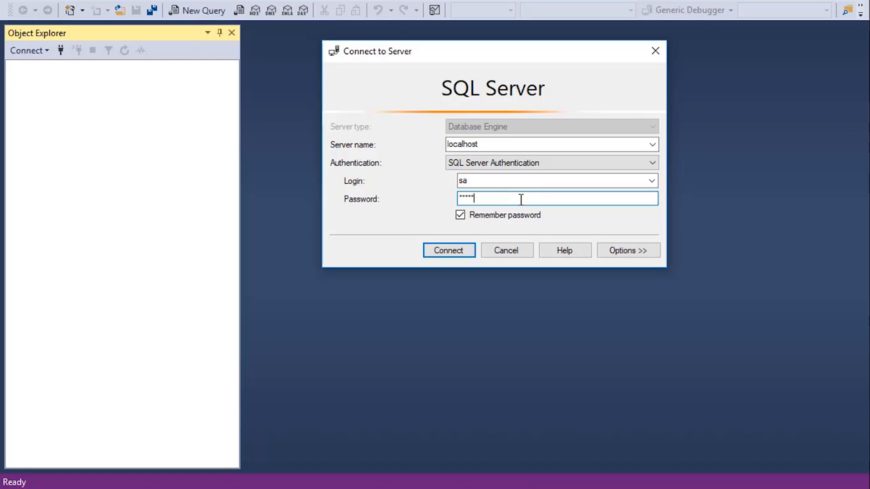
text(***)
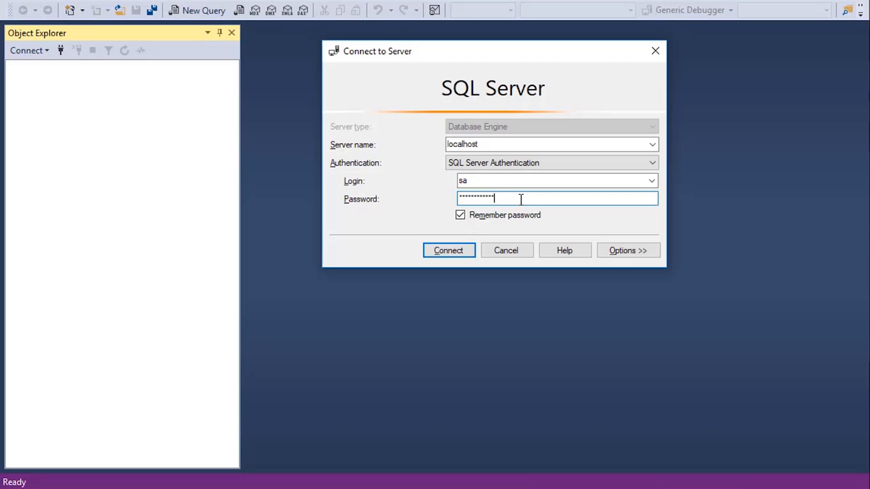
click(448, 251)
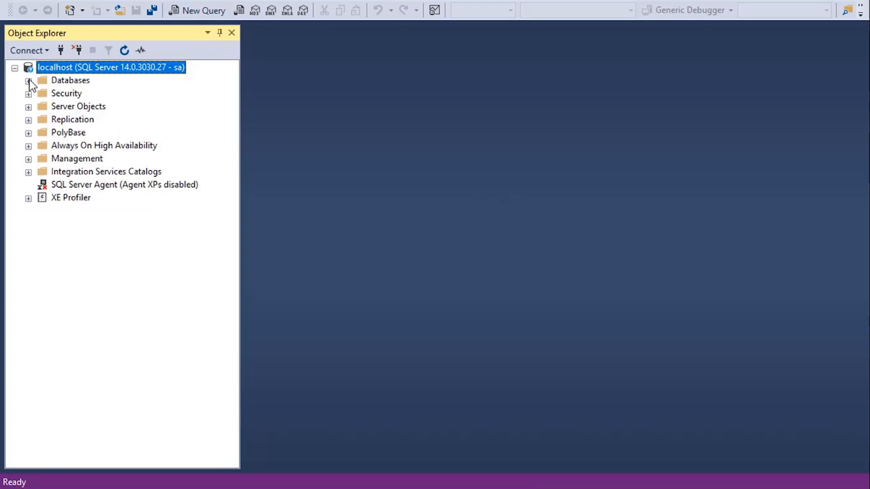
Step: Expand Databases and System Databases, then right-click Databases to create a database
click(27, 80)
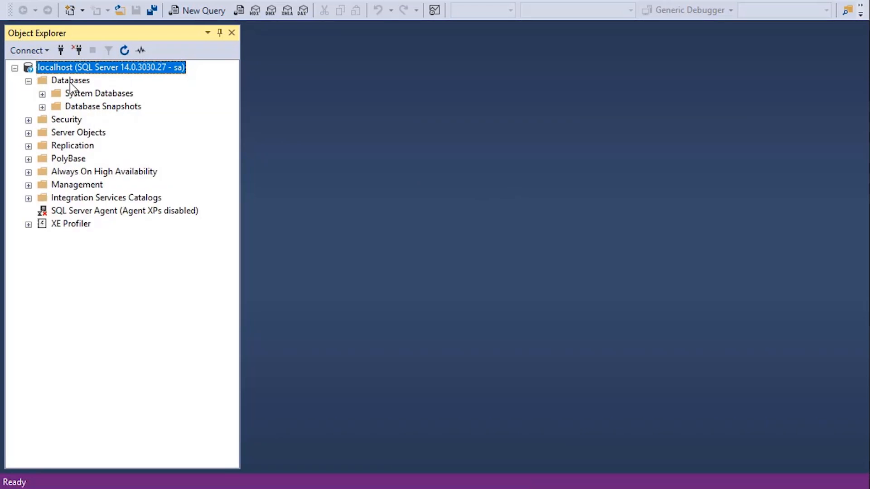
mouse_move(50, 97)
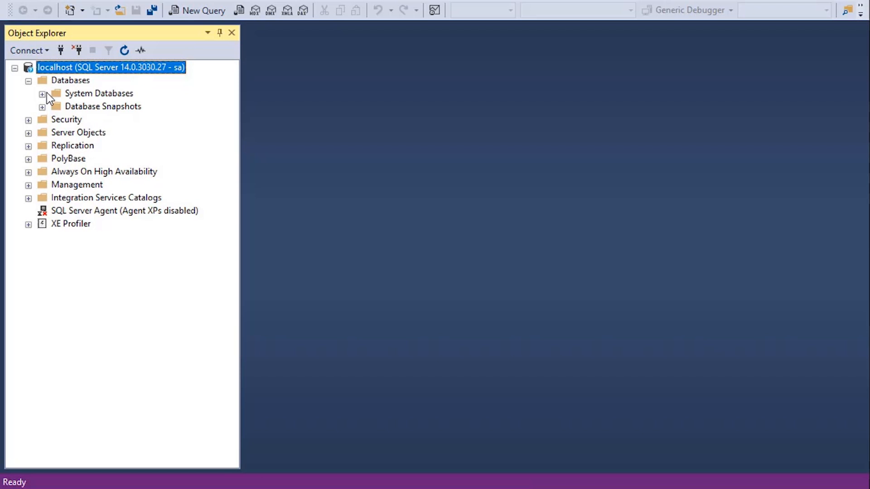
click(41, 95)
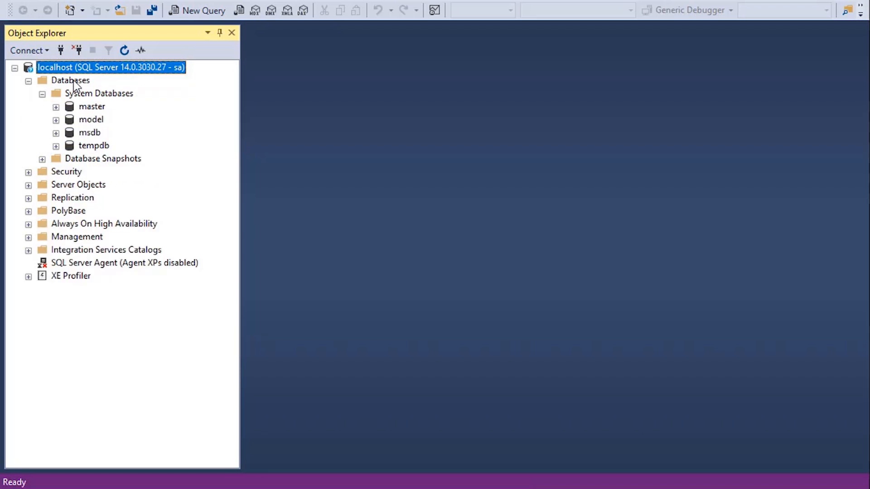
right_click(71, 80)
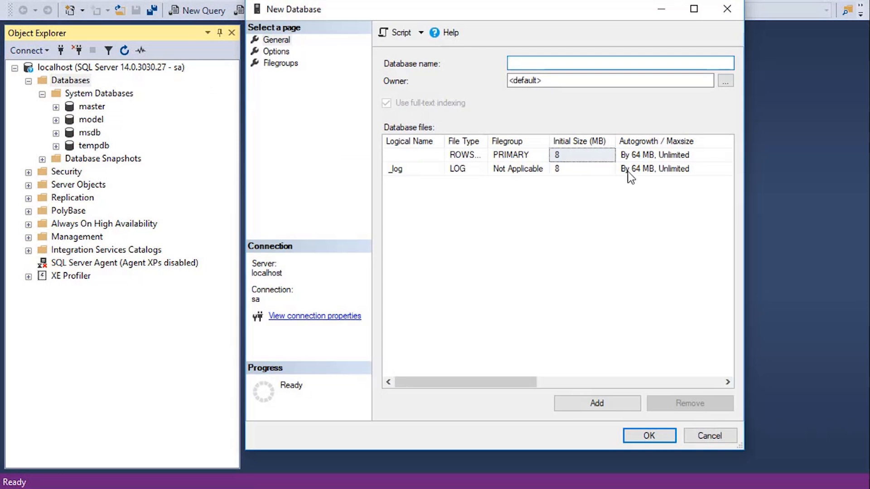
Step: Enter testdocker as the database name and confirm with OK
text(test)
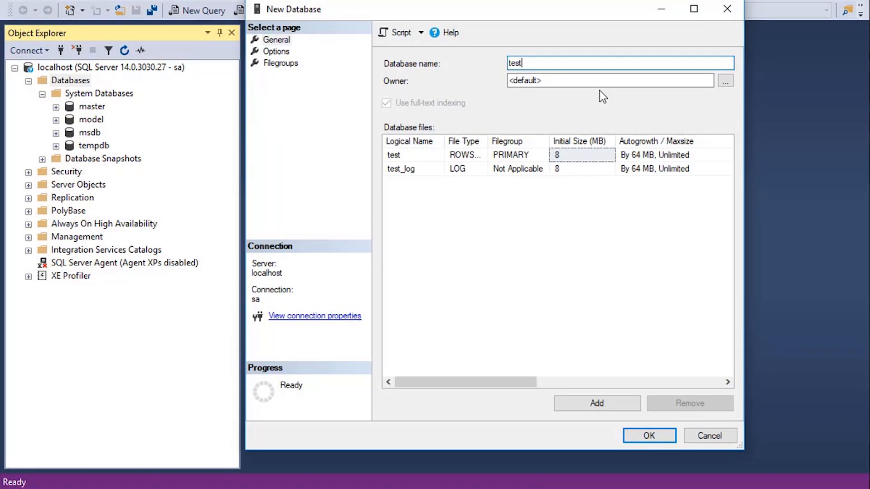
text(docker)
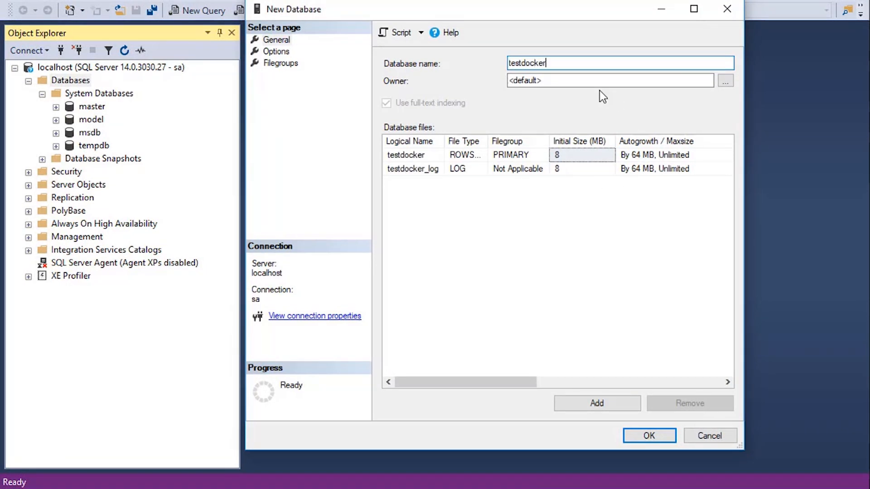
click(649, 436)
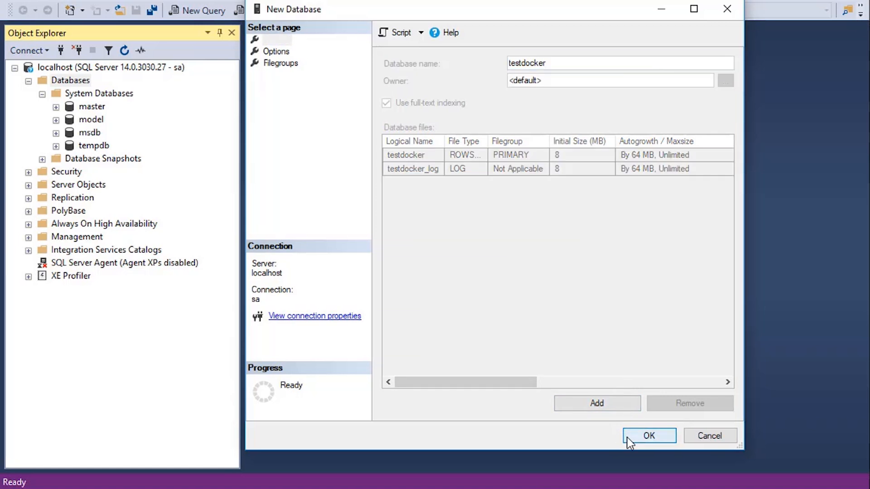
click(649, 436)
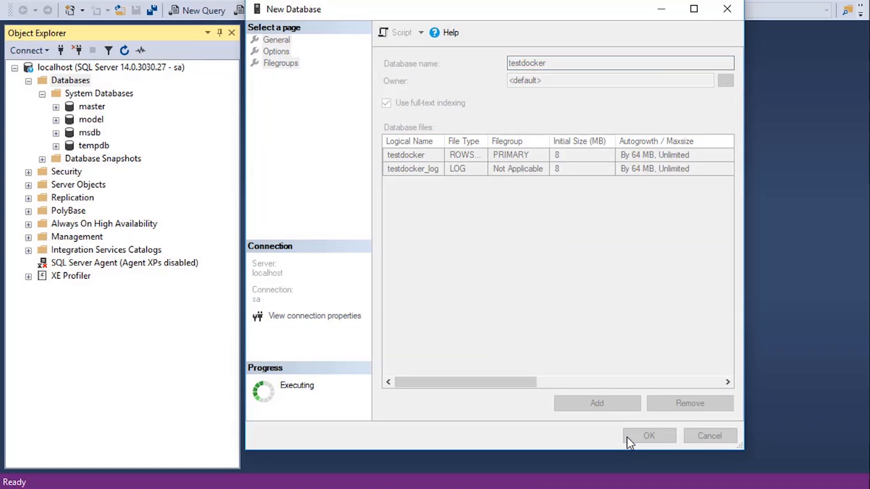
click(649, 435)
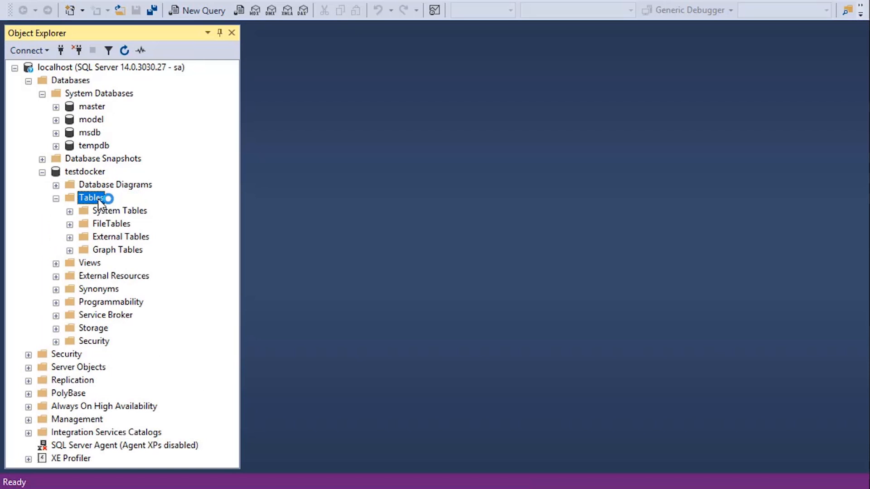
Step: Start a new testdocker table with a non-null uniqueidentifier id column as primary key
right_click(91, 198)
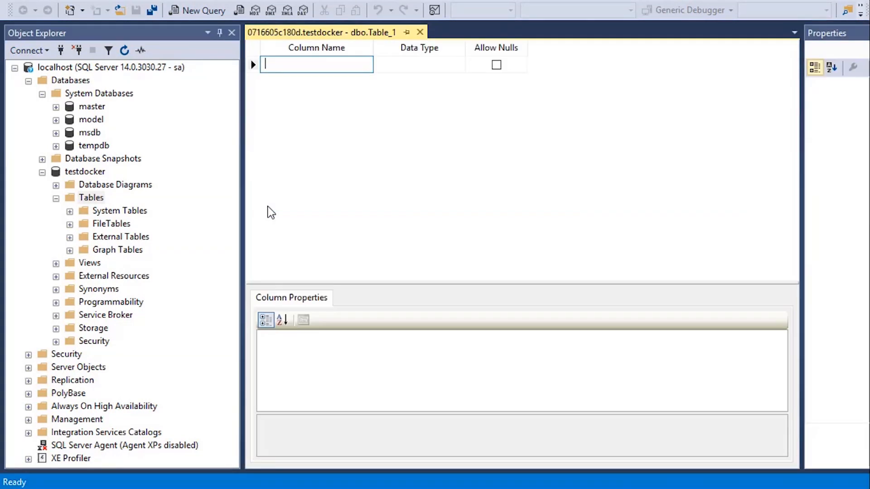
text(tes)
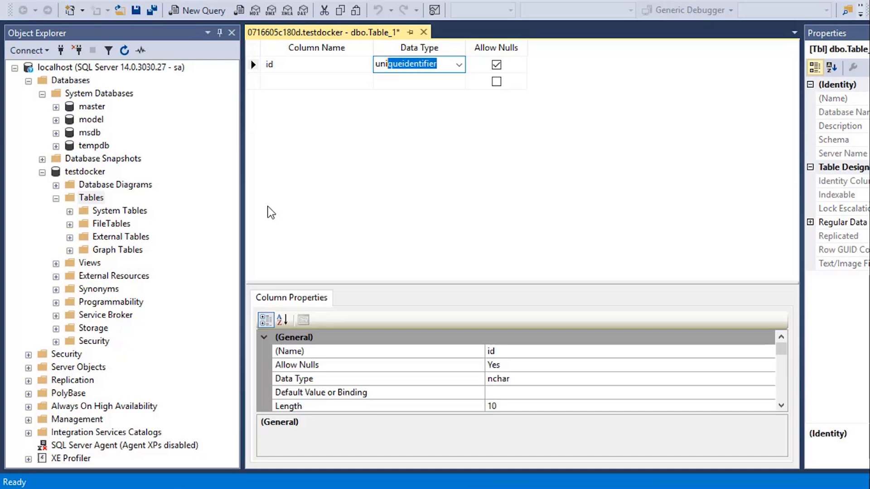
click(496, 64)
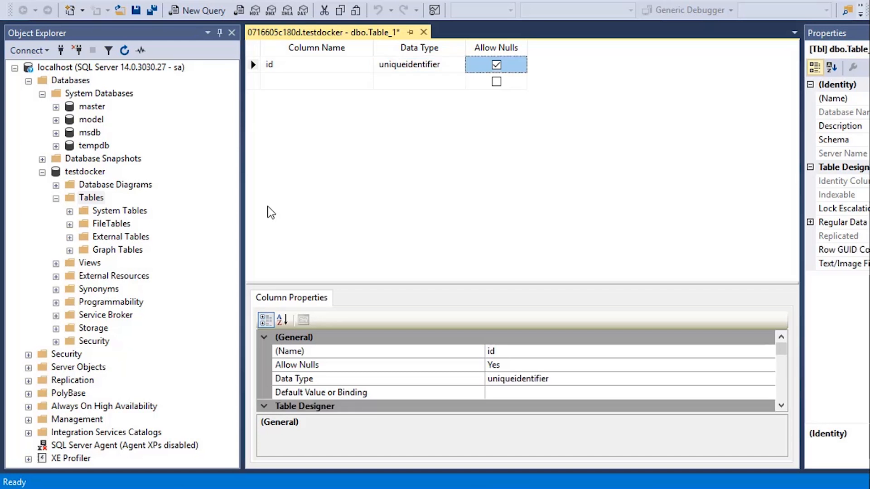
click(496, 65)
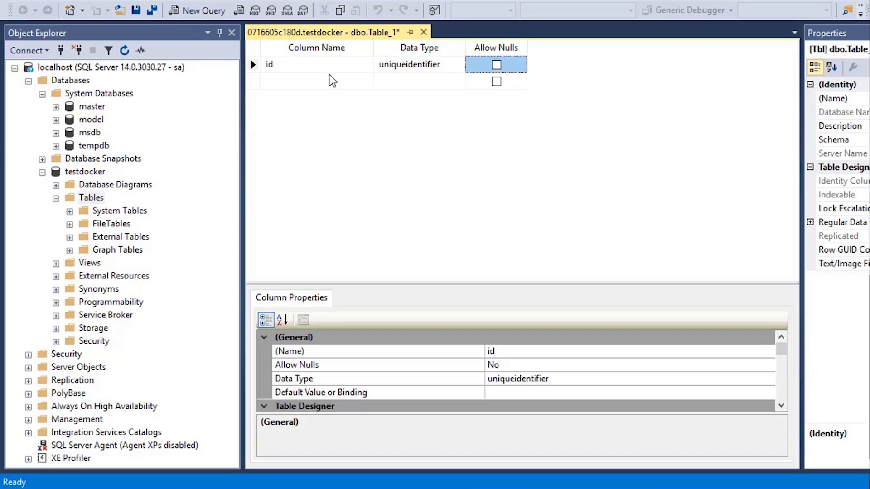
mouse_move(286, 76)
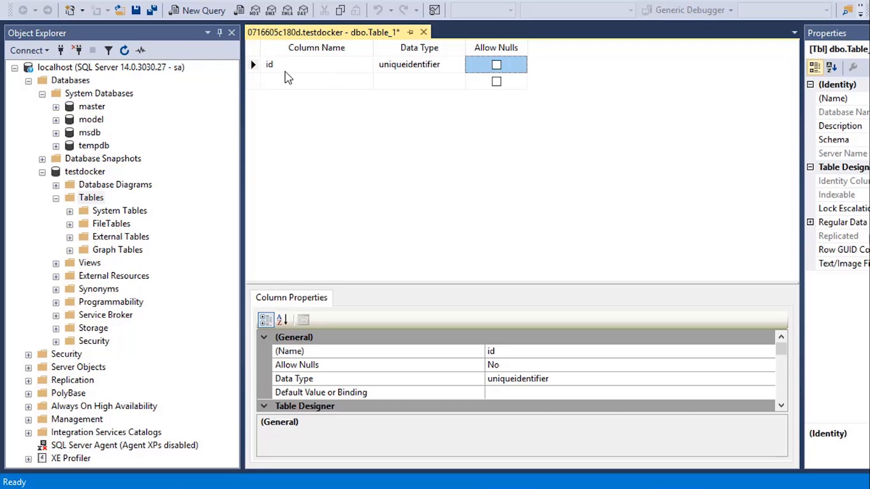
scroll(down, 3)
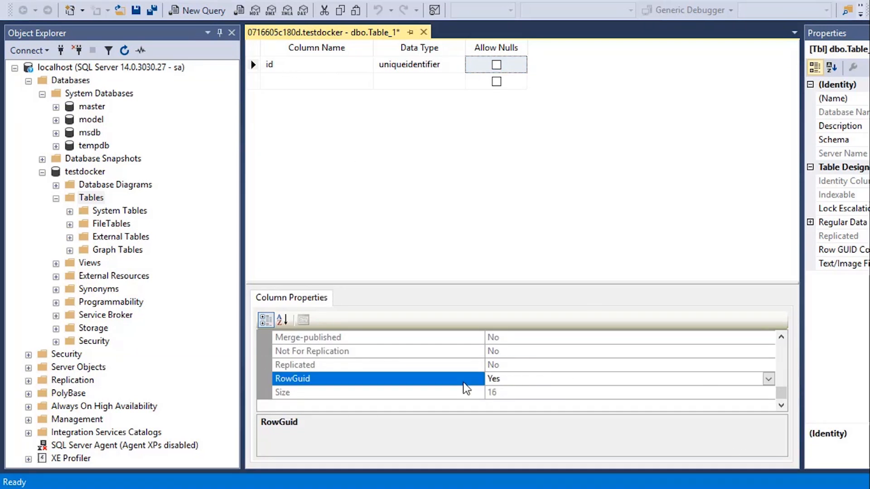
right_click(253, 64)
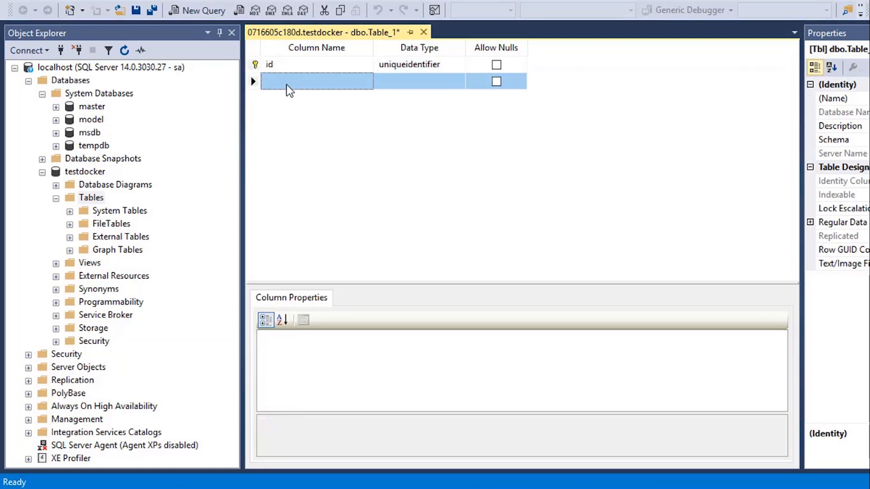
Step: Add a varchar(50) name column and save the table as tbl1
text(name)
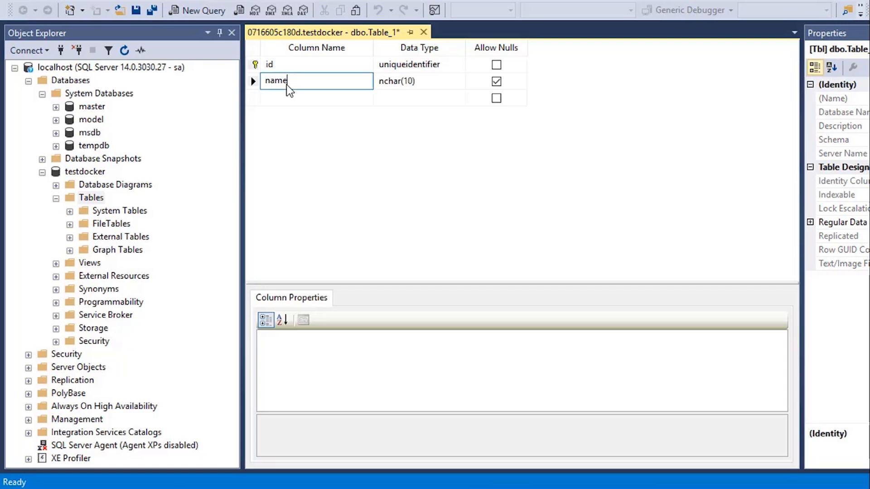
text(varc)
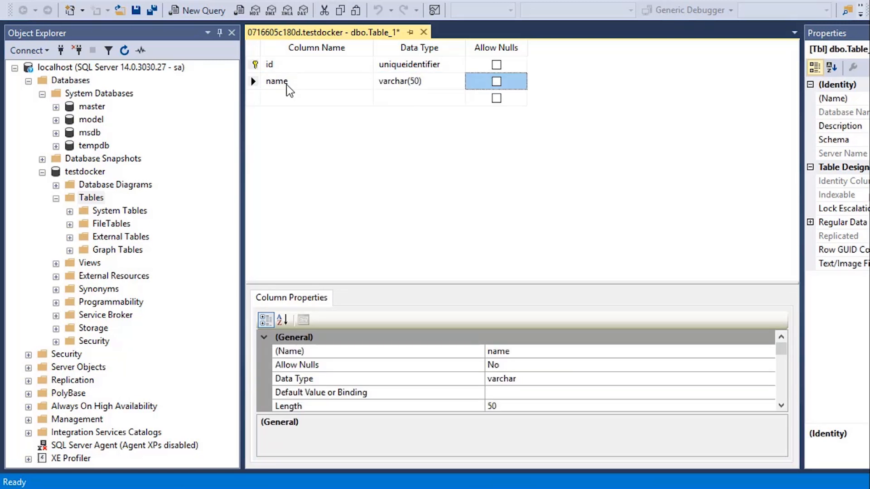
click(137, 10)
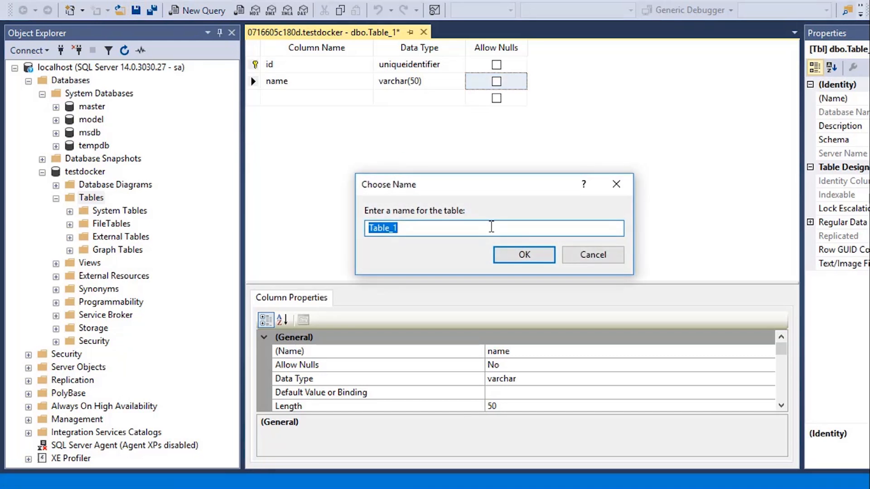
text(tbl)
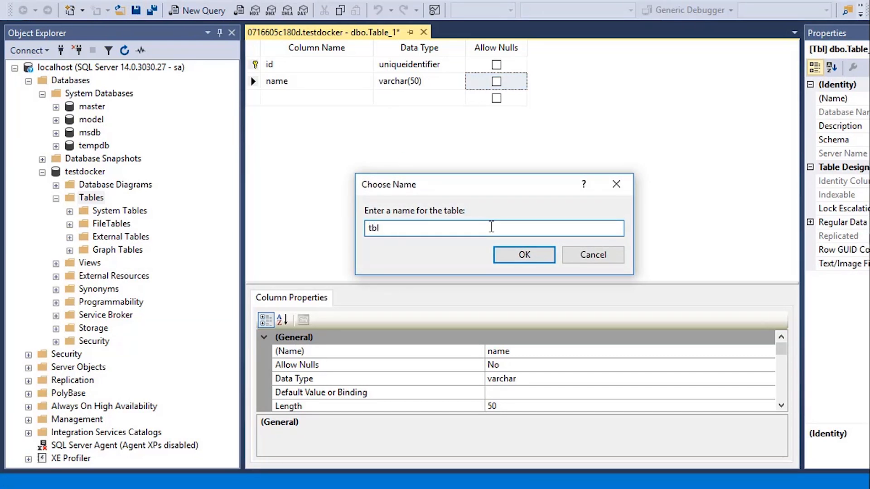
text(1)
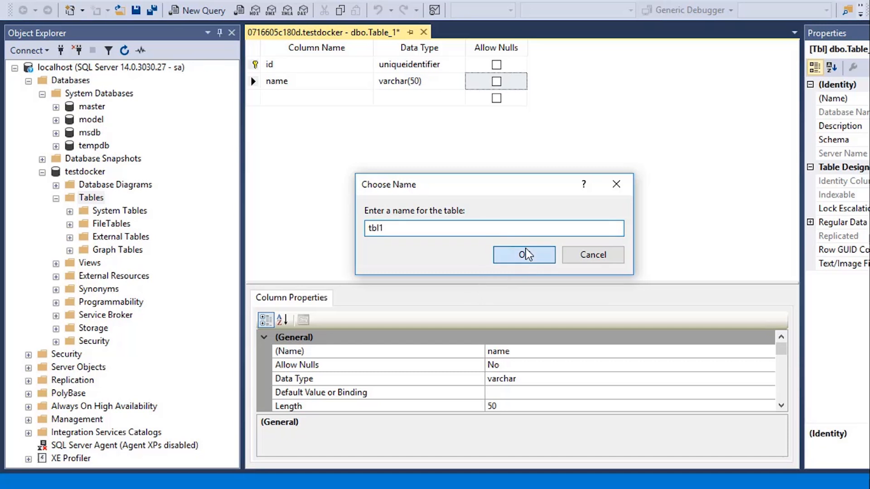
click(524, 254)
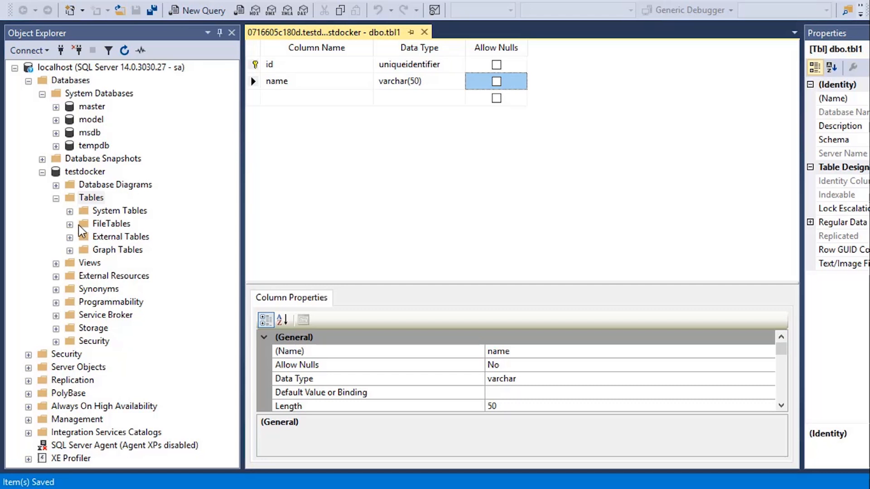
Step: Refresh the Tables list and edit tbl1's rows, entering 'row 1'
right_click(91, 197)
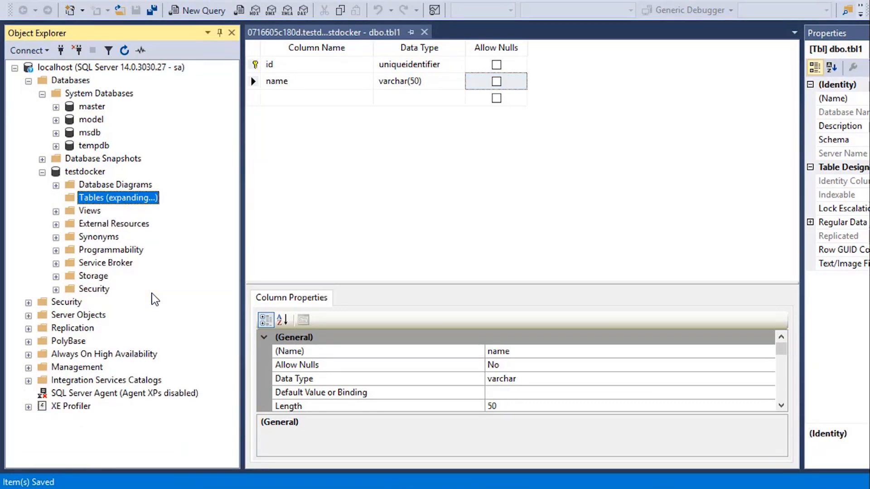
click(92, 198)
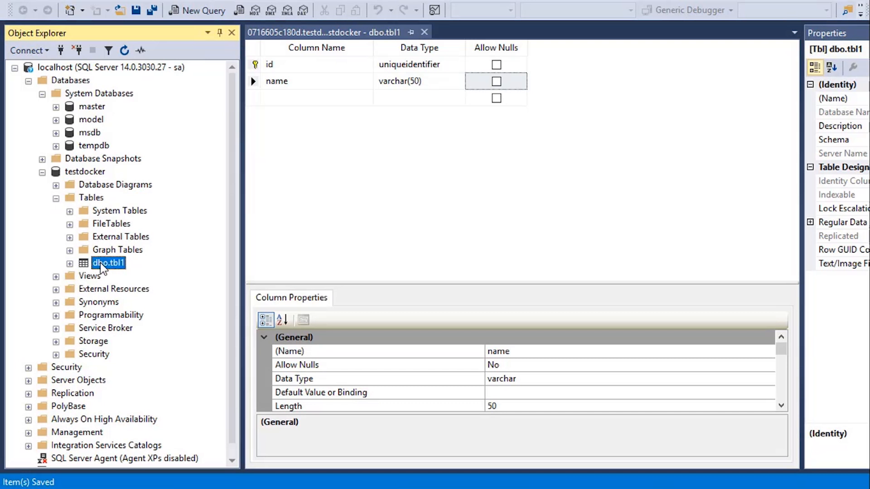
right_click(109, 263)
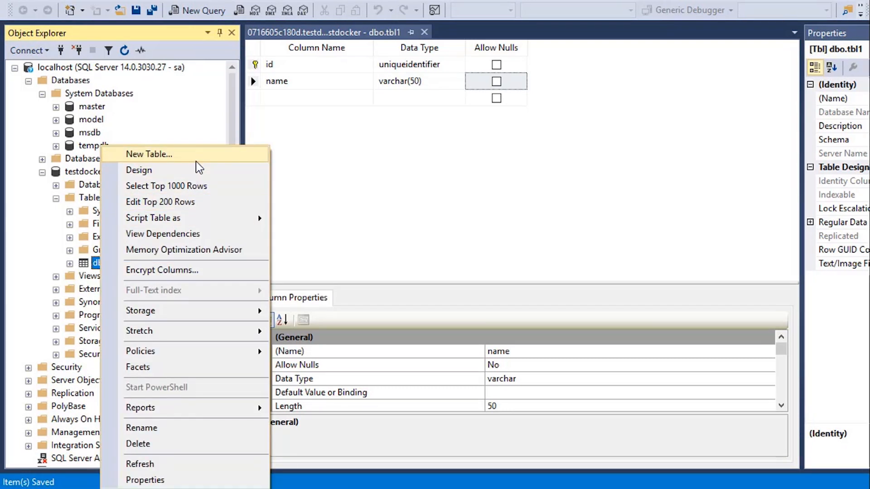
click(365, 182)
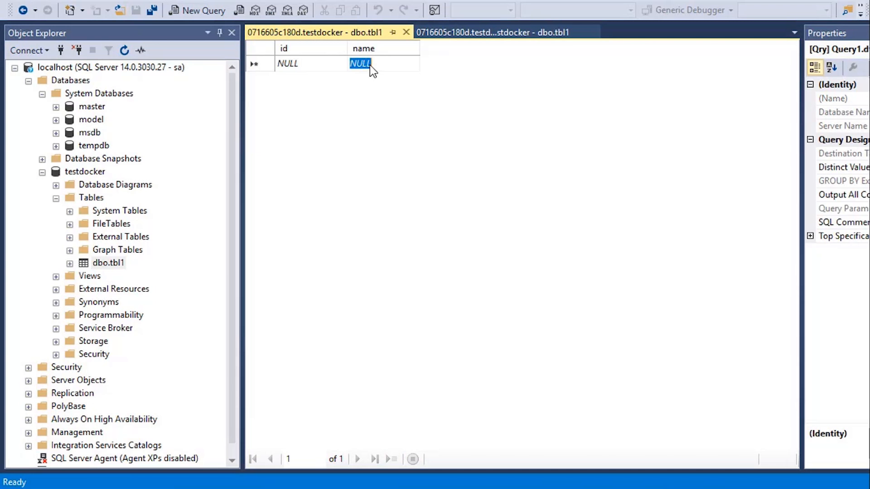
text(row 1)
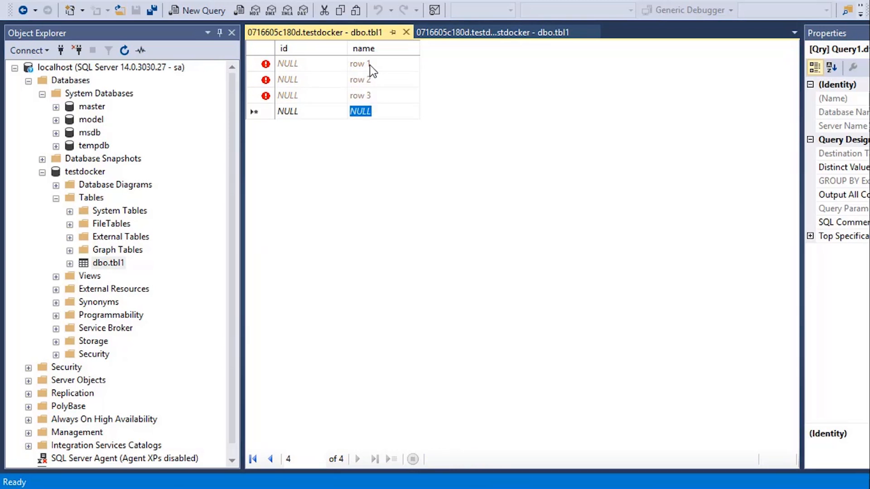
mouse_move(117, 258)
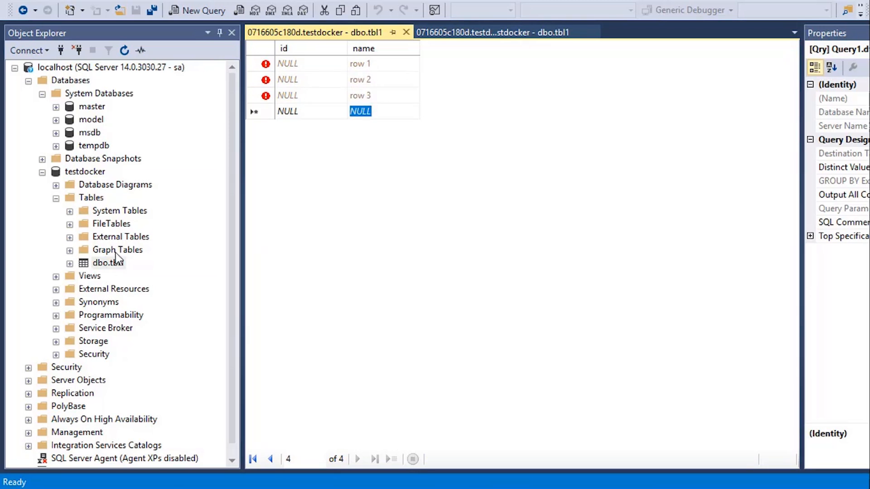
Step: Generate a Select Top 1000 Rows query for dbo.tbl1 and return to PowerShell
right_click(104, 263)
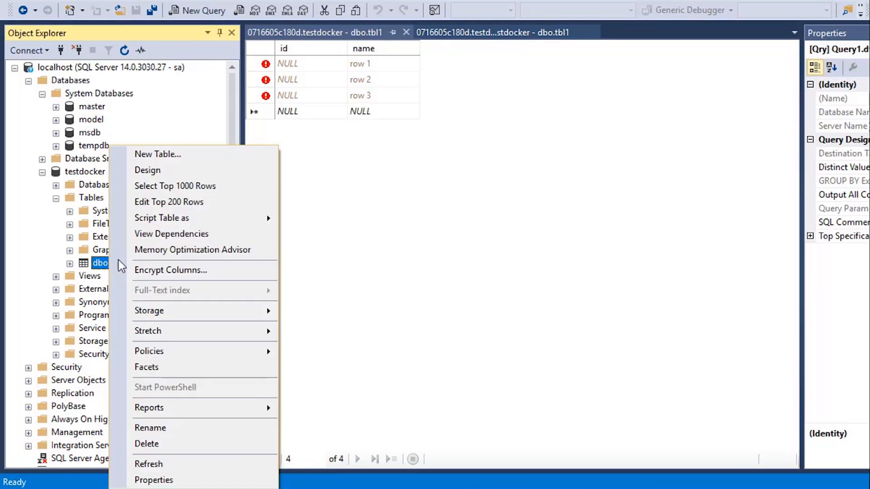
click(207, 191)
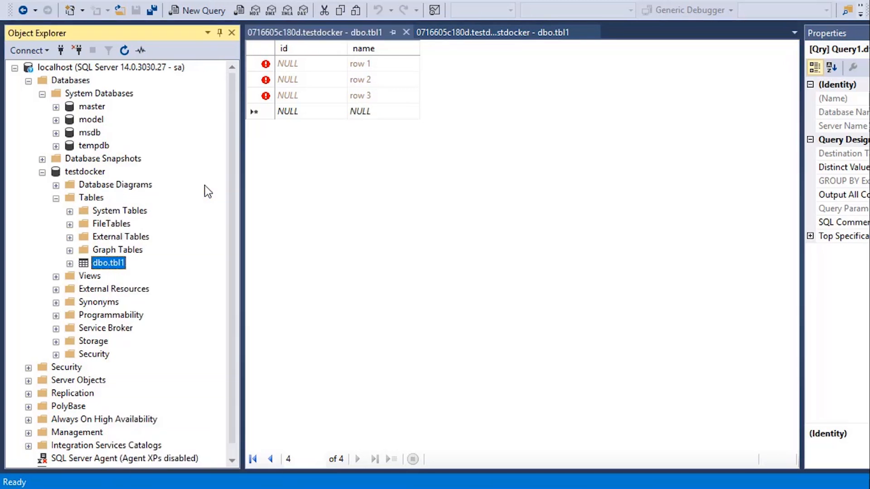
mouse_move(394, 136)
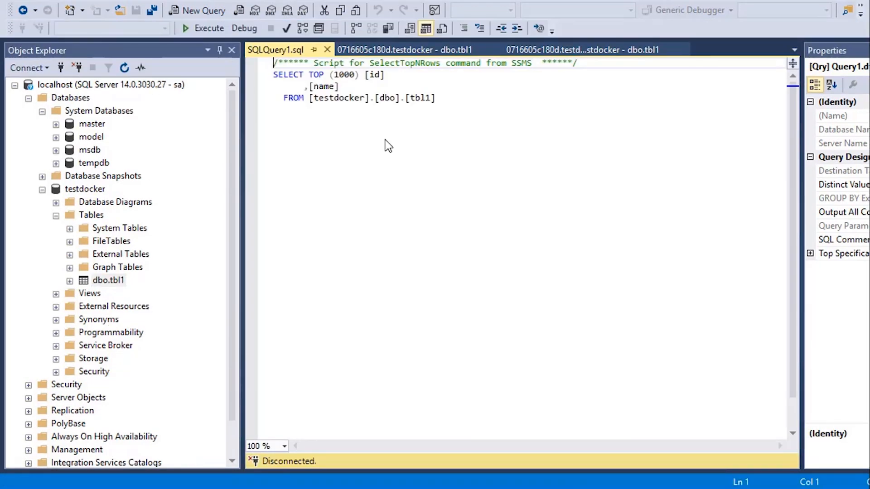
click(186, 28)
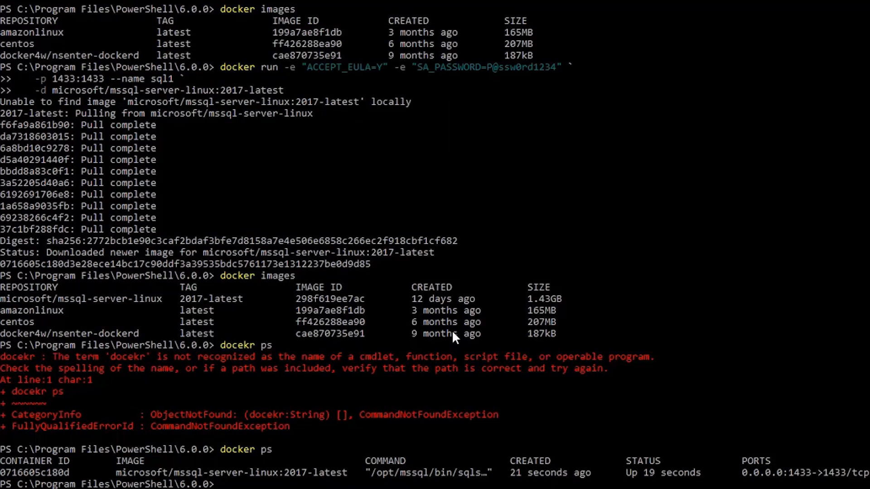
Step: Stop the SQL Server container 0716605c180d with docker stop
text(docker stop)
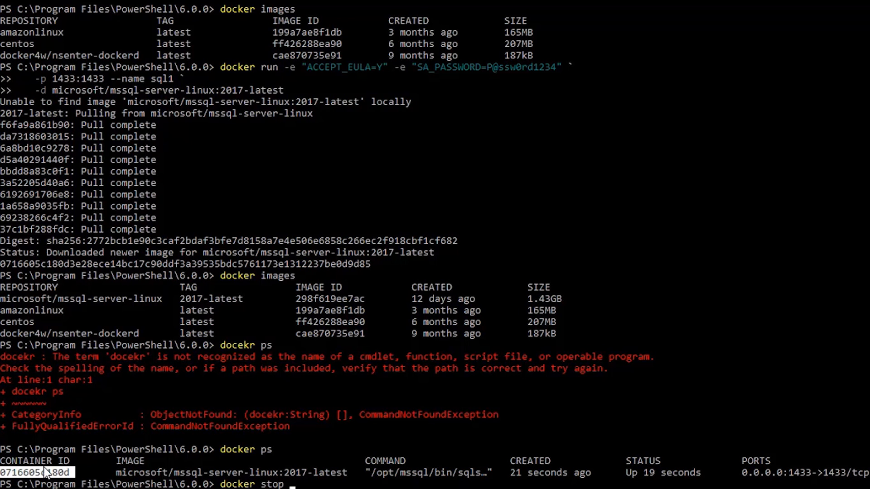
text(0716605c180d)
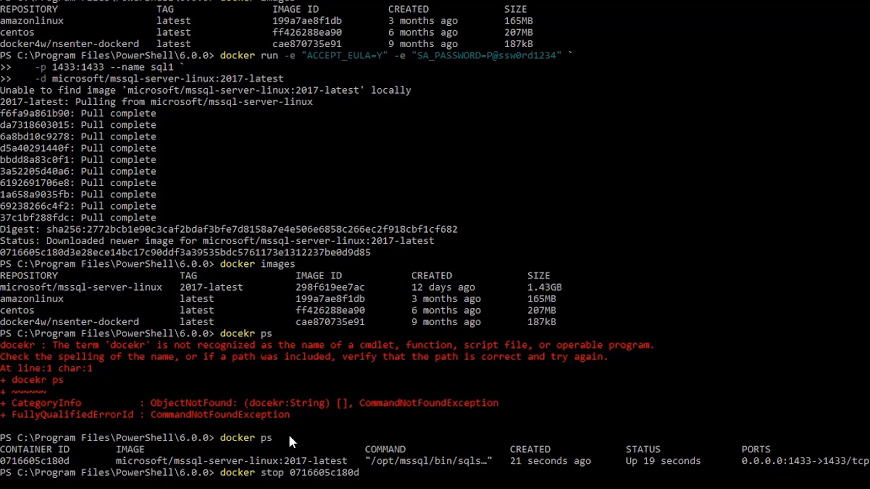
key(Enter)
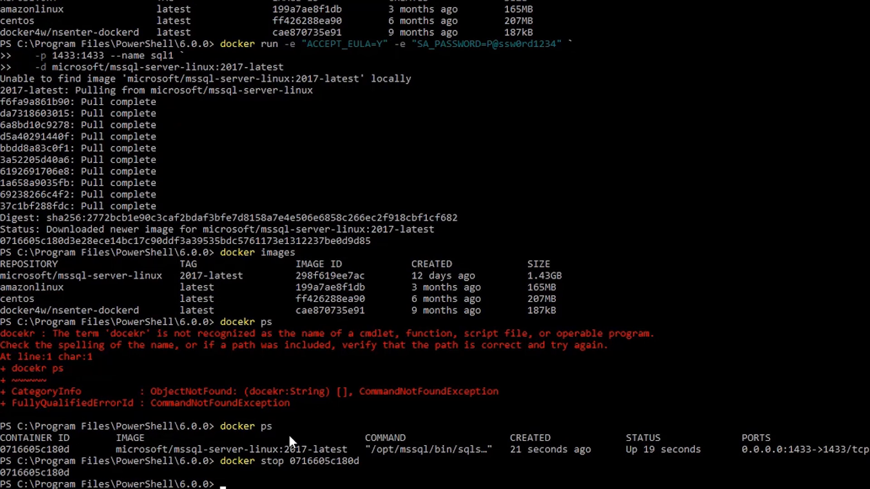
Step: Run docker ps and docker ps -a to confirm the container shows as exited
text(docekr ps)
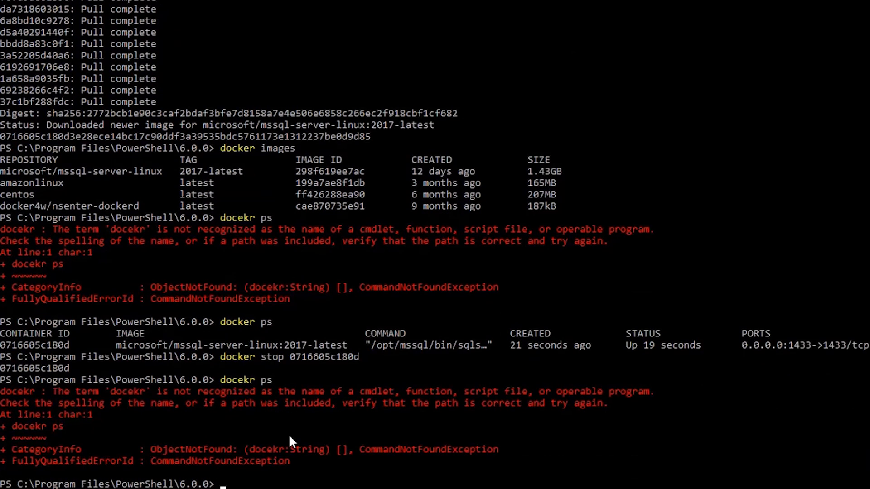
text(docekr)
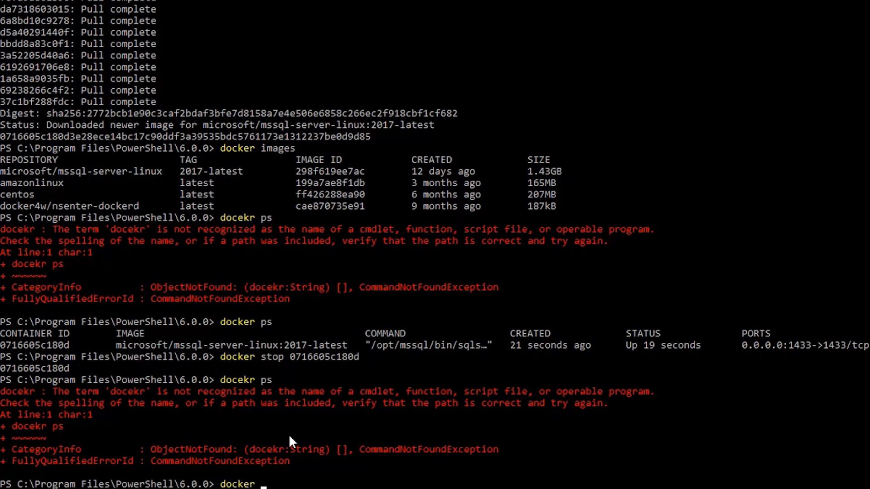
key(Enter)
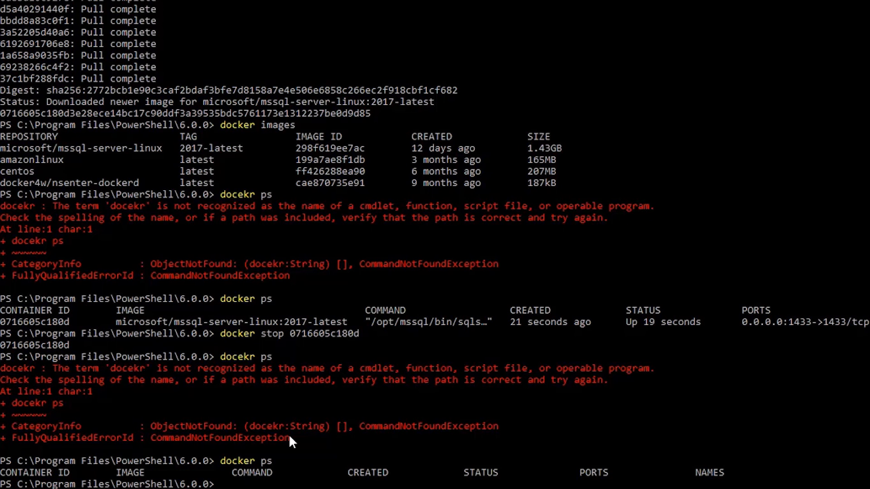
text(docker)
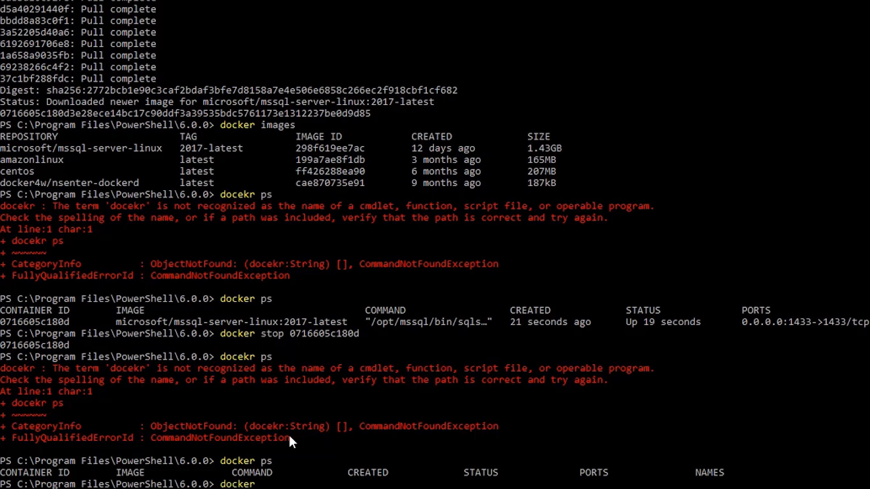
text(docker ps -a)
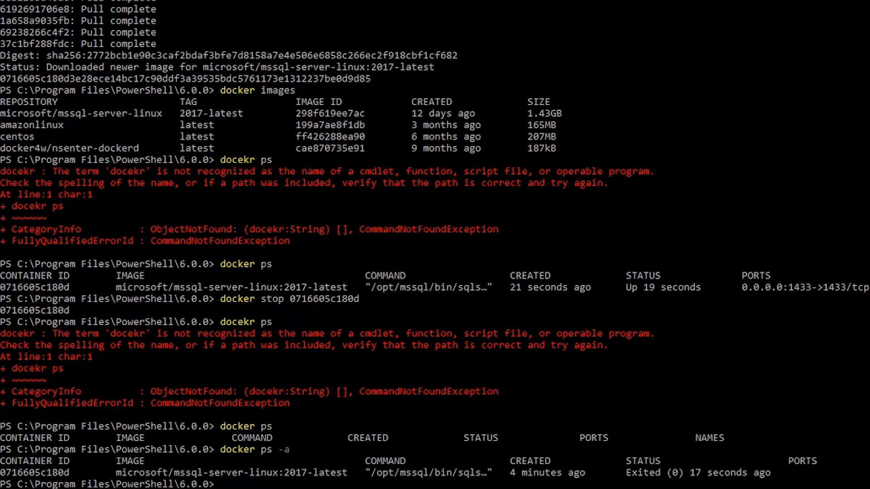
mouse_move(721, 476)
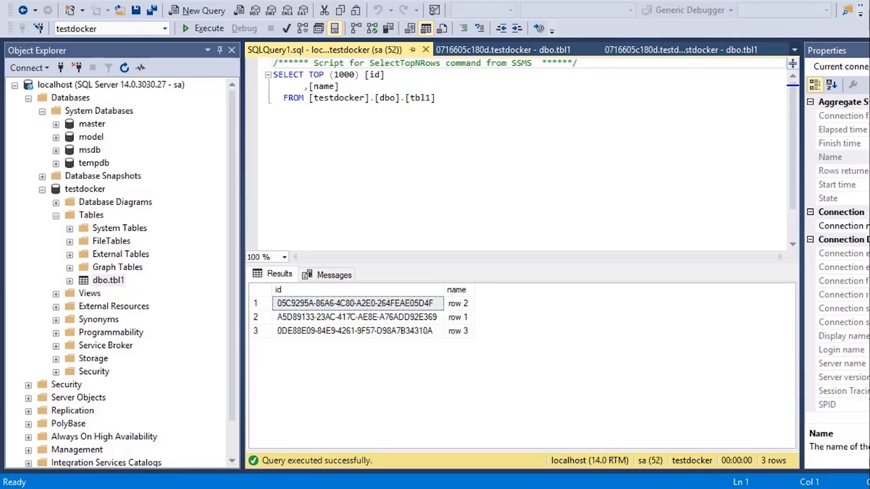
Step: Disconnect Object Explorer from localhost and attempt a Database Engine reconnection
right_click(59, 85)
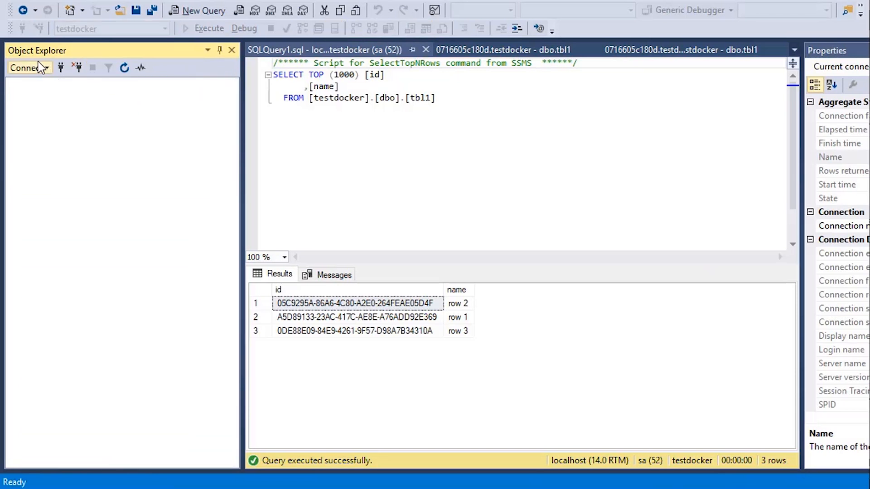
click(28, 68)
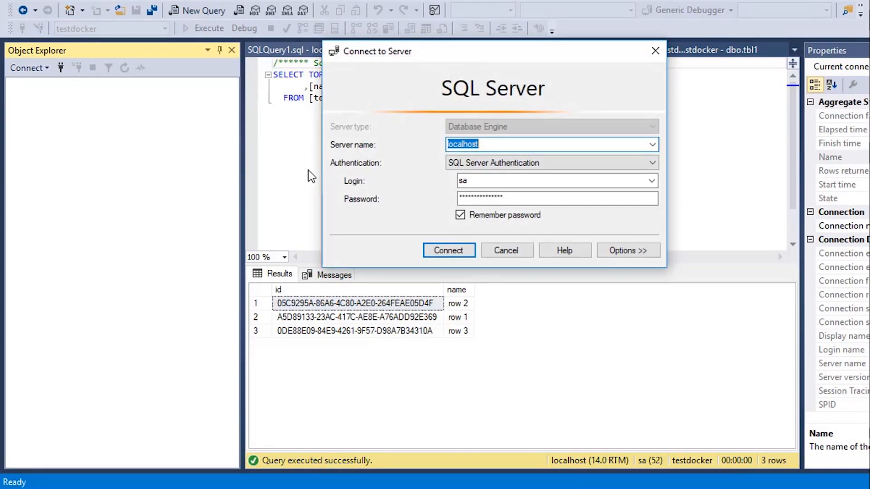
click(448, 250)
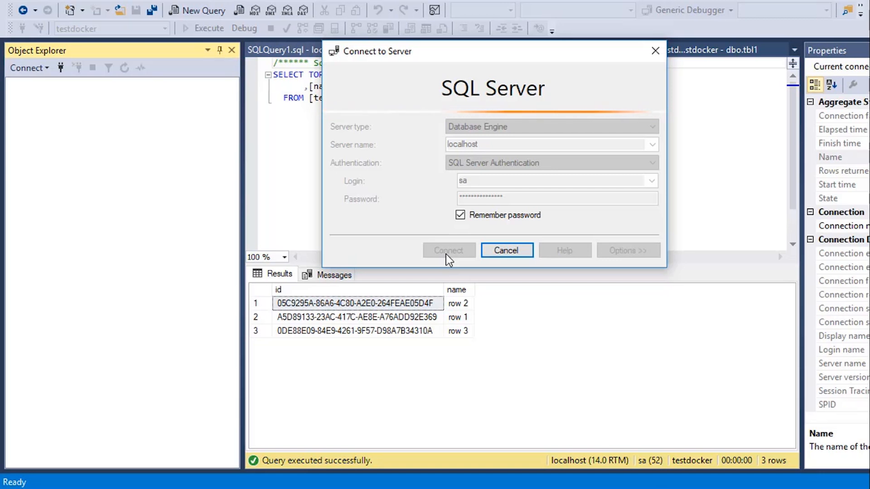
mouse_move(512, 252)
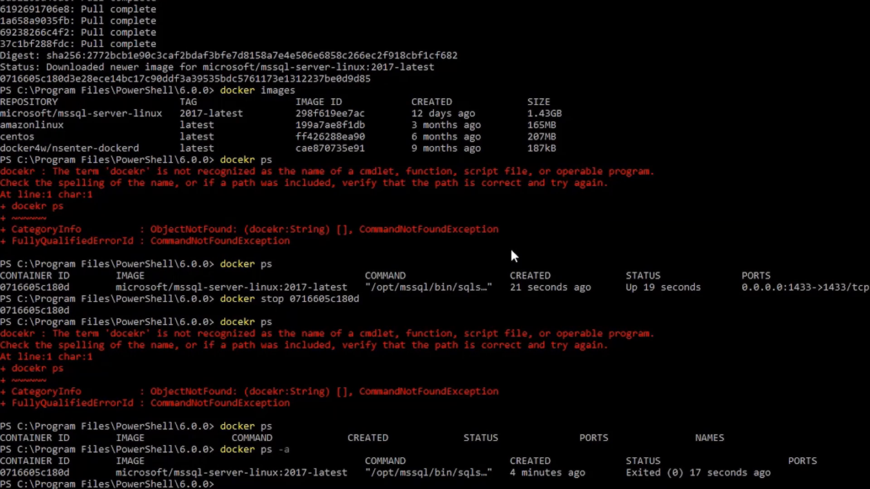
Step: Run docker start 0716605c180d and retry the SSMS connection to localhost
double_click(29, 480)
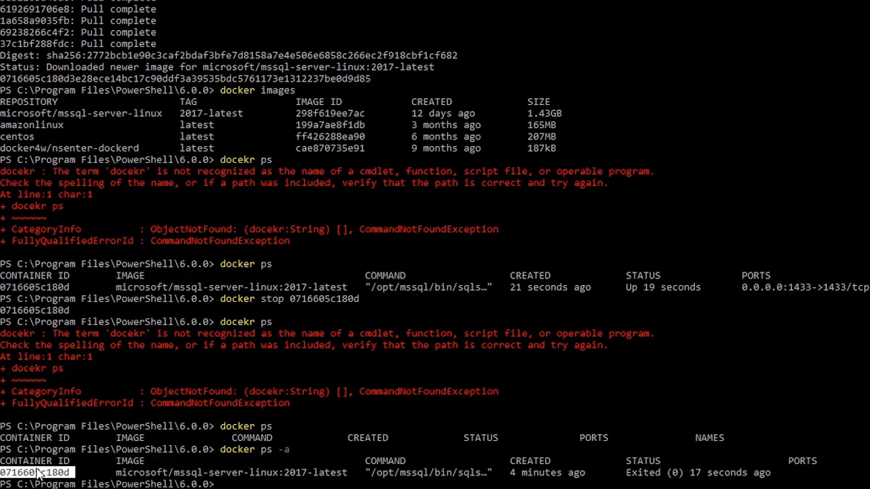
text(docker start)
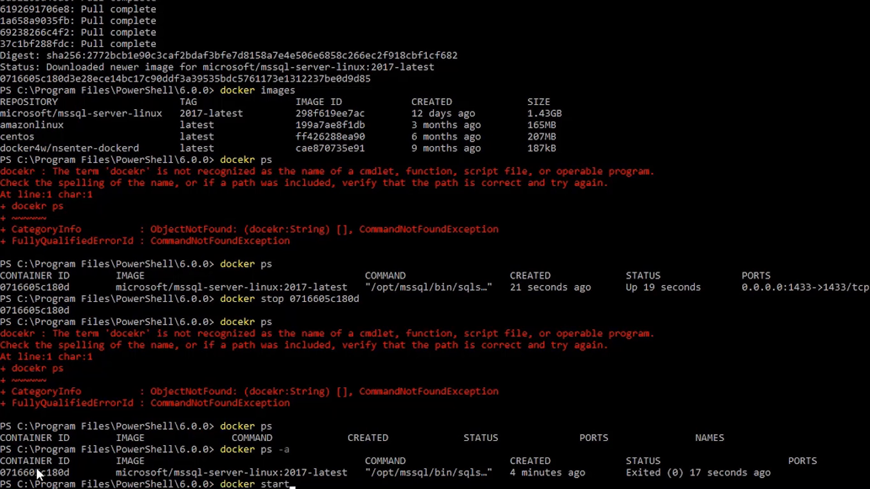
text(0716605c180d)
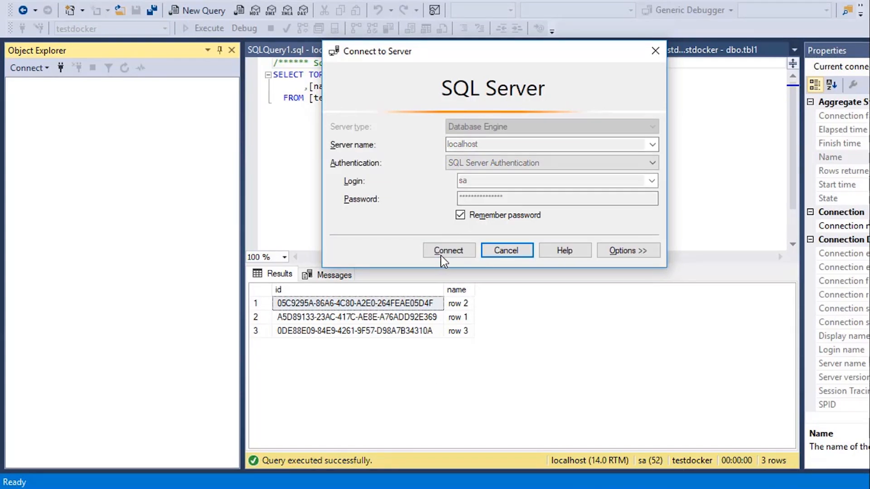
click(449, 250)
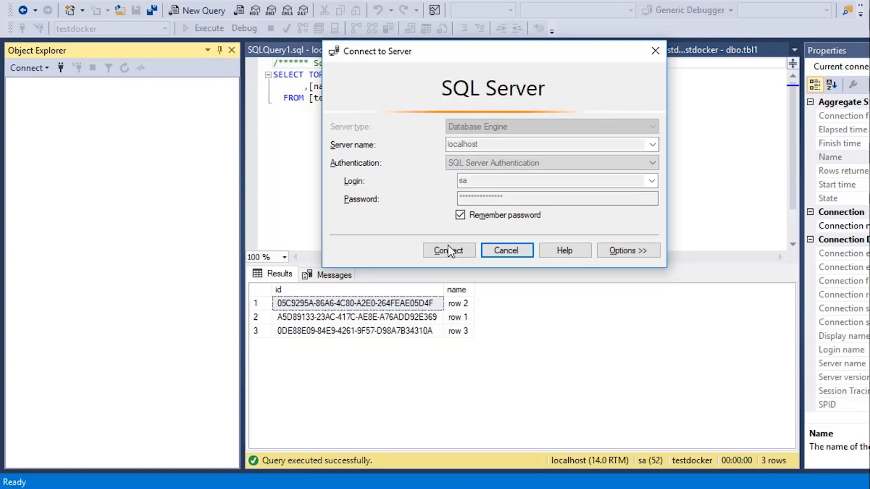
click(448, 251)
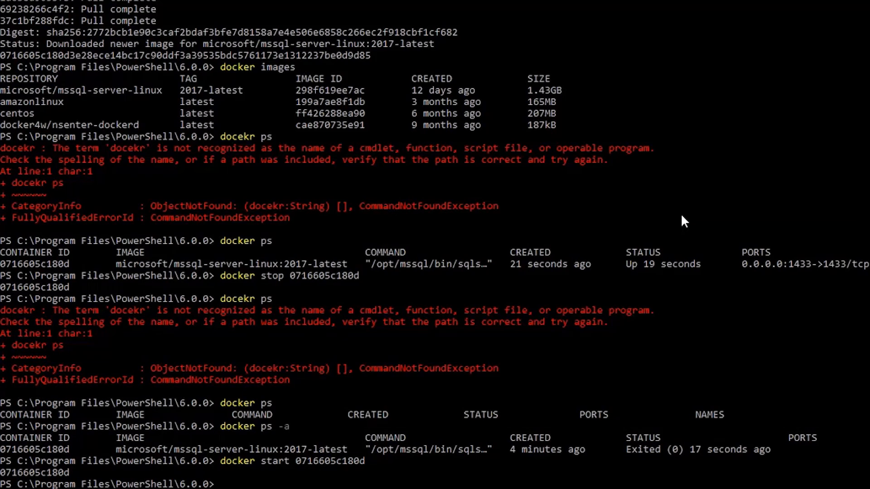
Step: Run docker ps -a to check the restarted SQL Server container's status
text(docker ps -a)
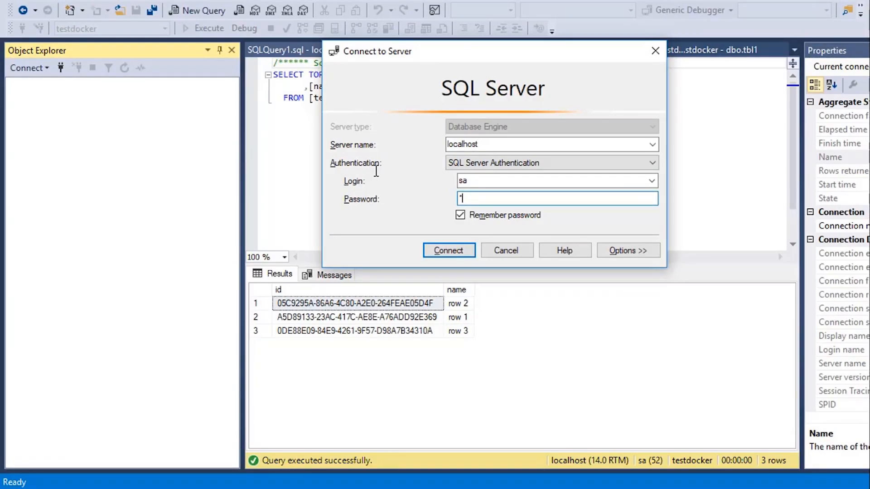
Step: Reconnect with the sa password, expand testdocker's Tables and open dbo.tbl1's actions
text(****)
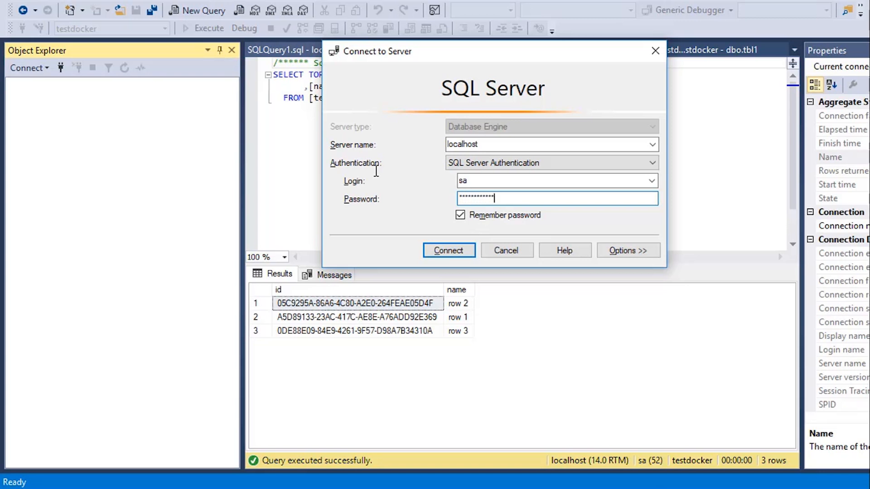
click(448, 251)
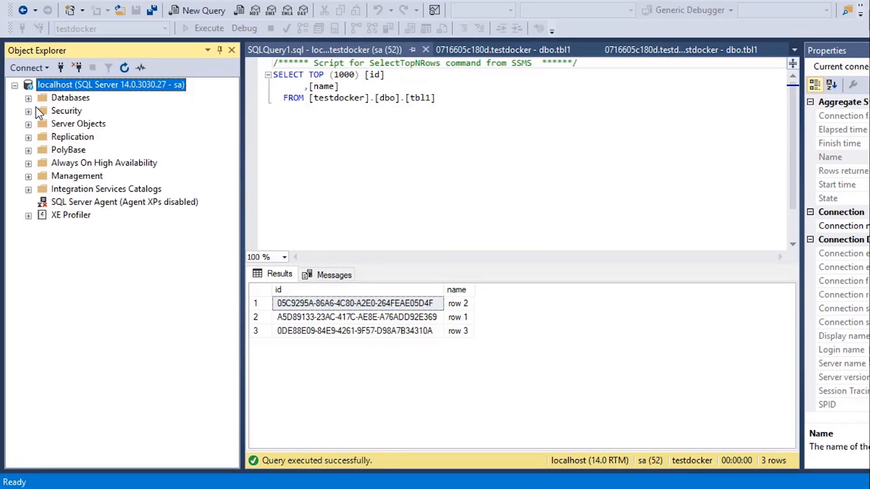
click(28, 98)
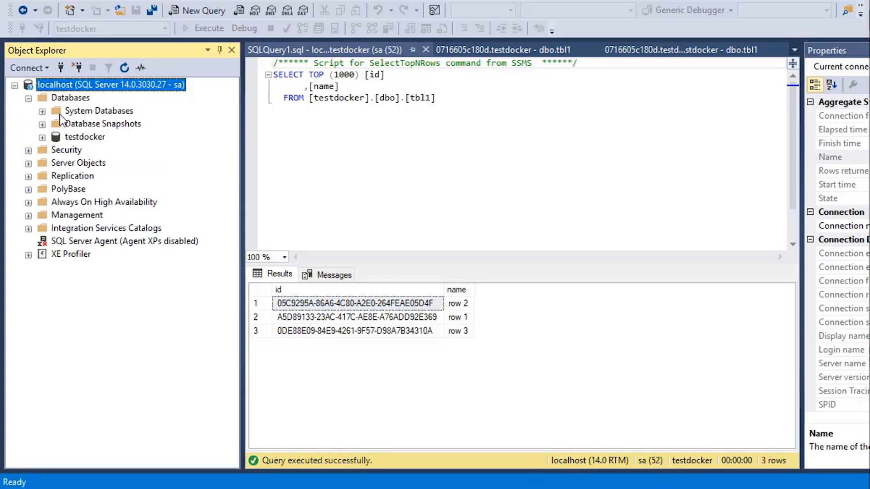
double_click(85, 136)
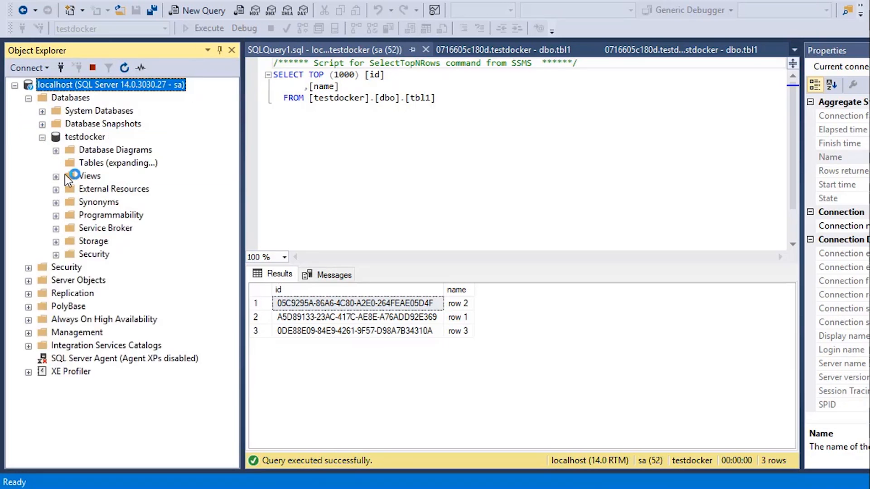
click(55, 163)
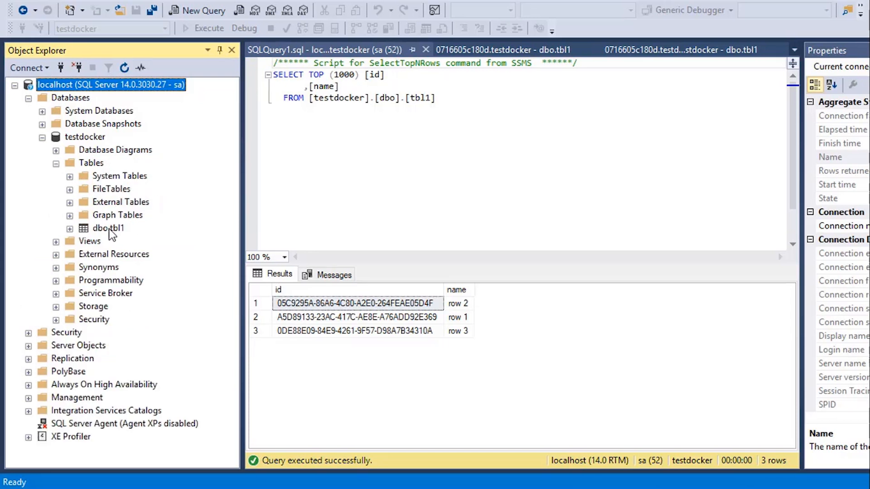
right_click(108, 228)
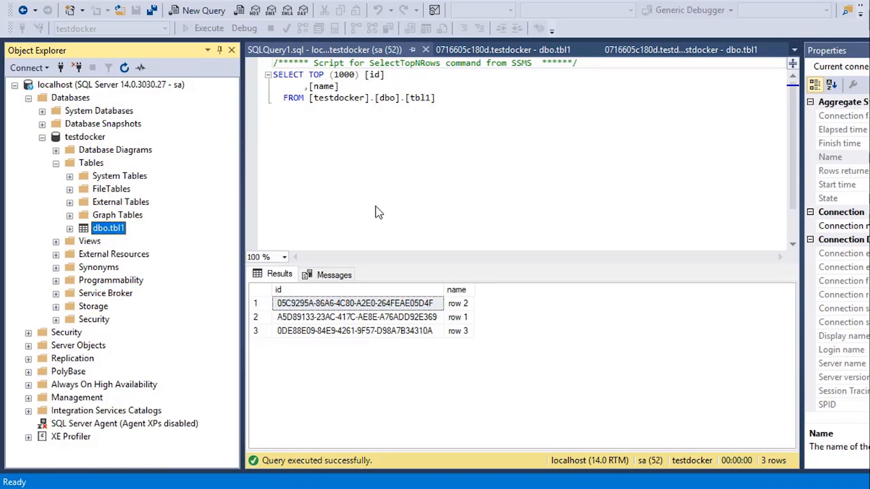
mouse_move(381, 214)
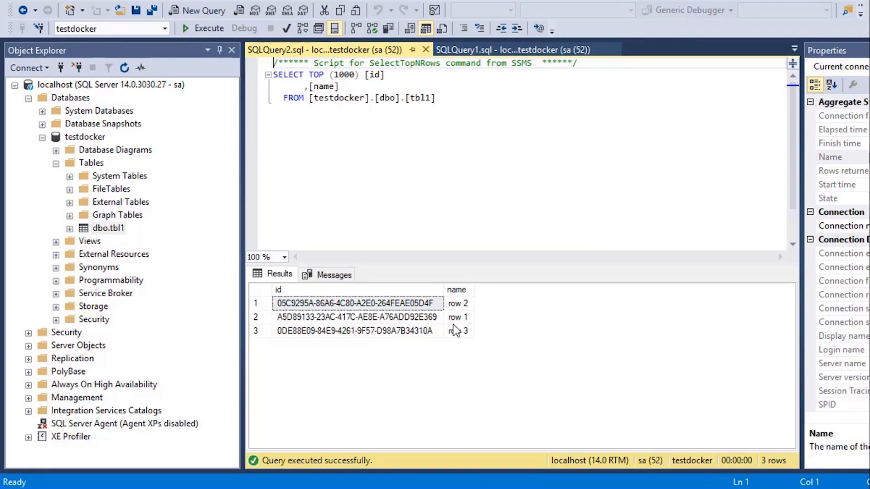
key(Alt+Tab)
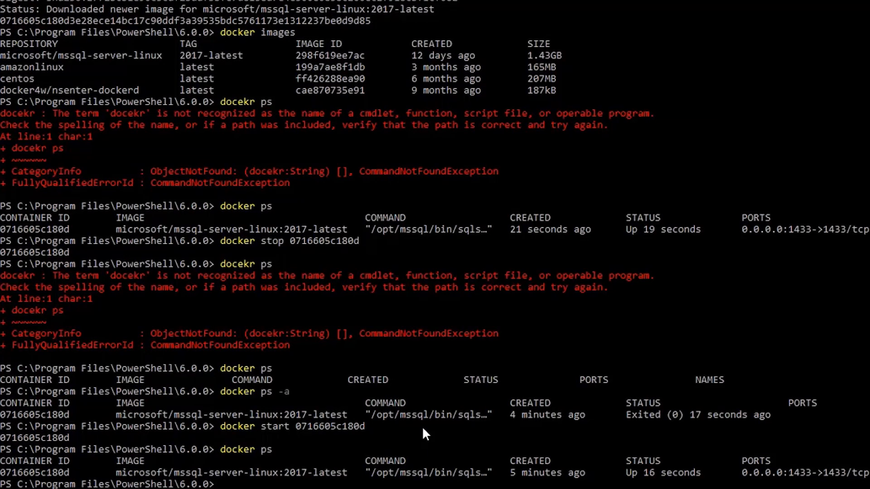
mouse_move(450, 480)
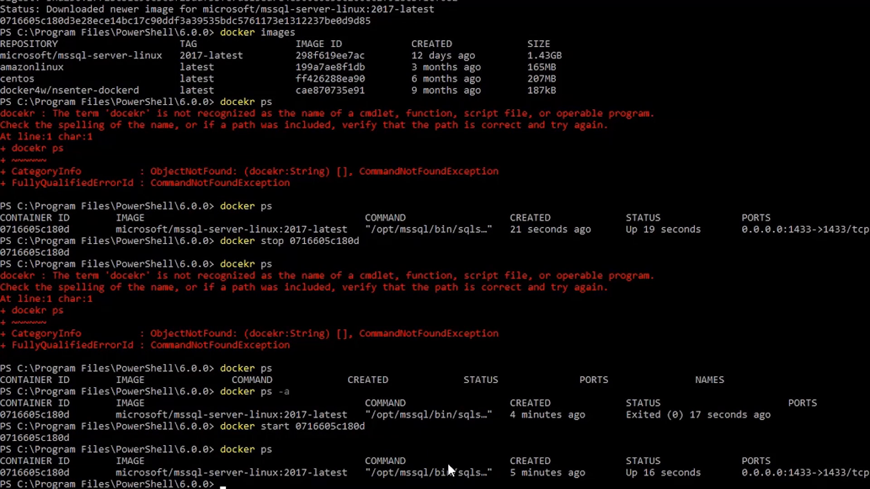
mouse_move(7, 482)
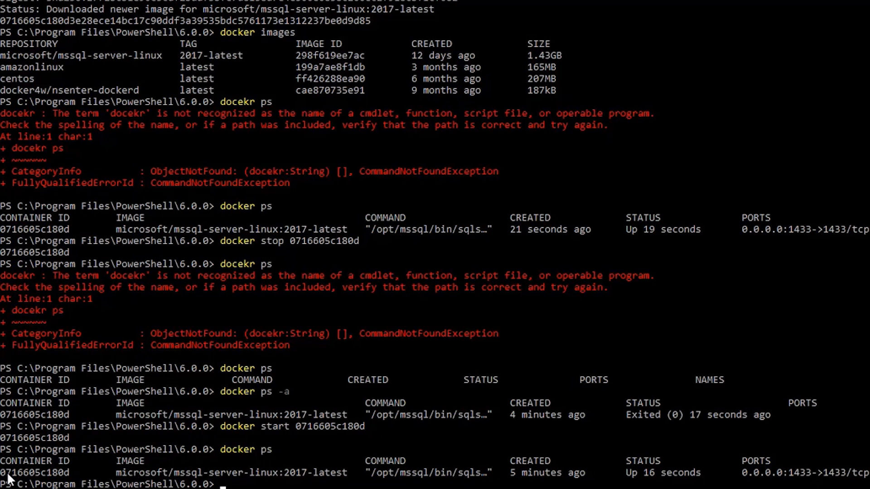
mouse_move(52, 475)
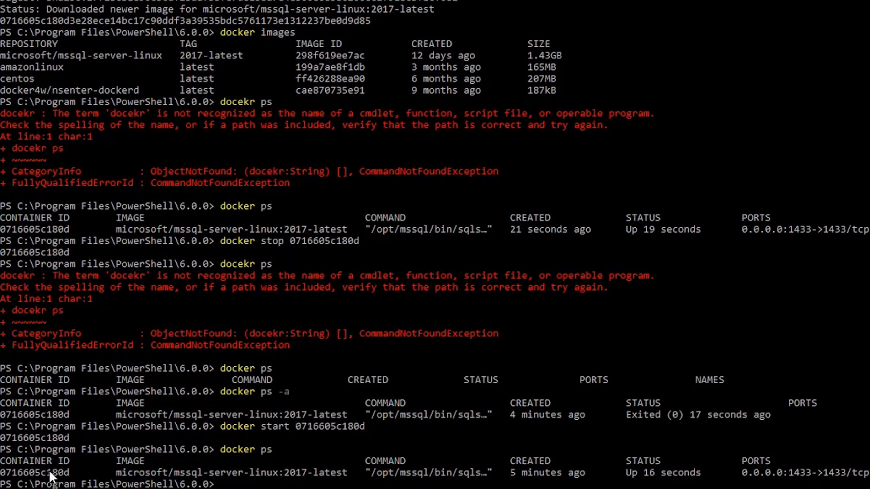
Step: Run docker images to list local images including mssql-server-linux 2017-latest
text(docker images)
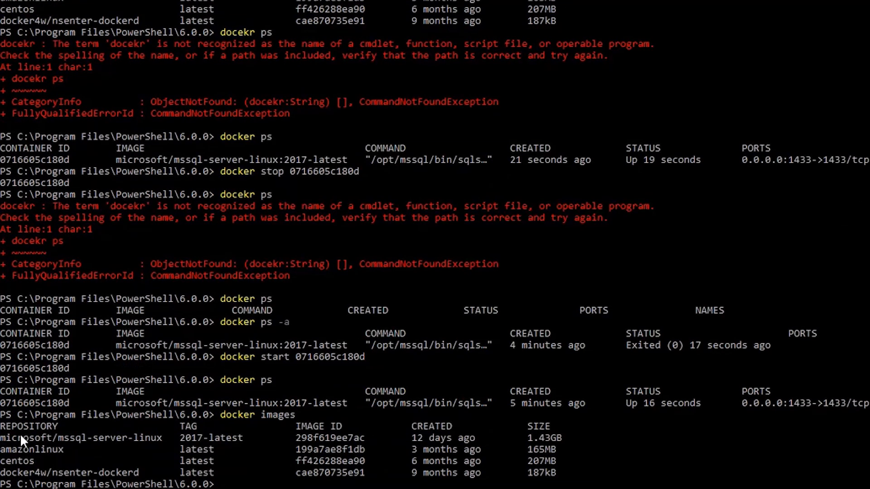
mouse_move(329, 454)
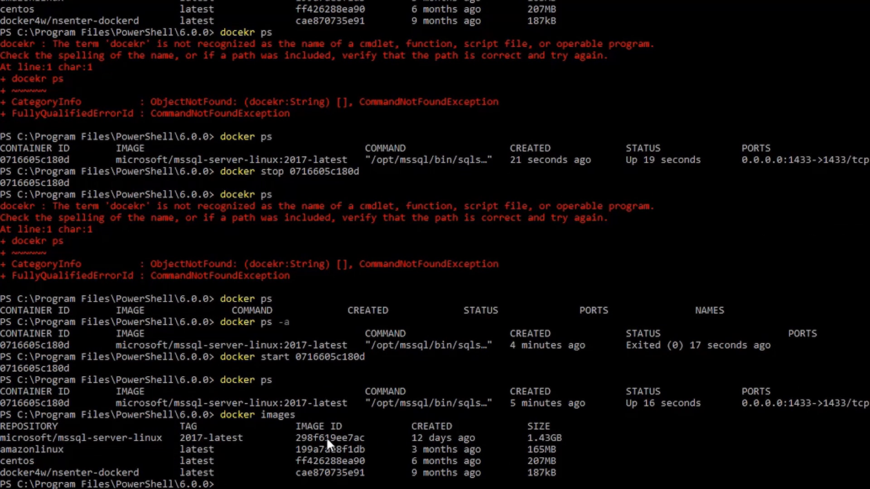
mouse_move(307, 441)
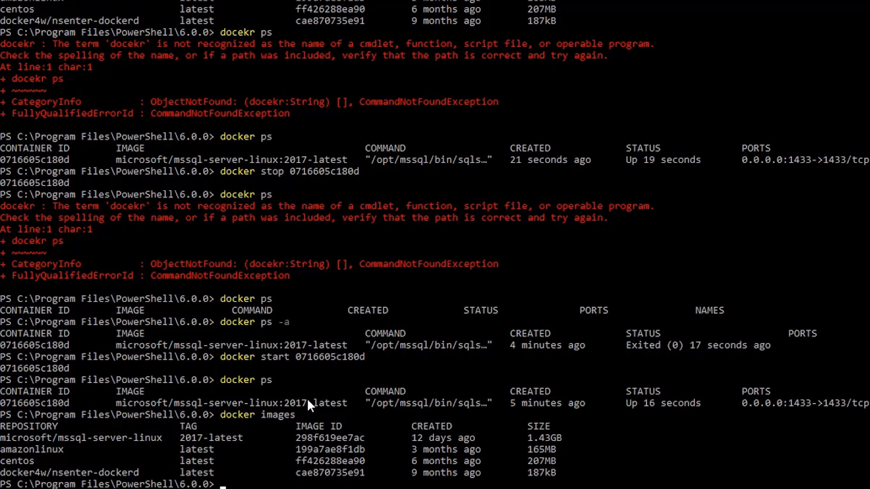
mouse_move(212, 422)
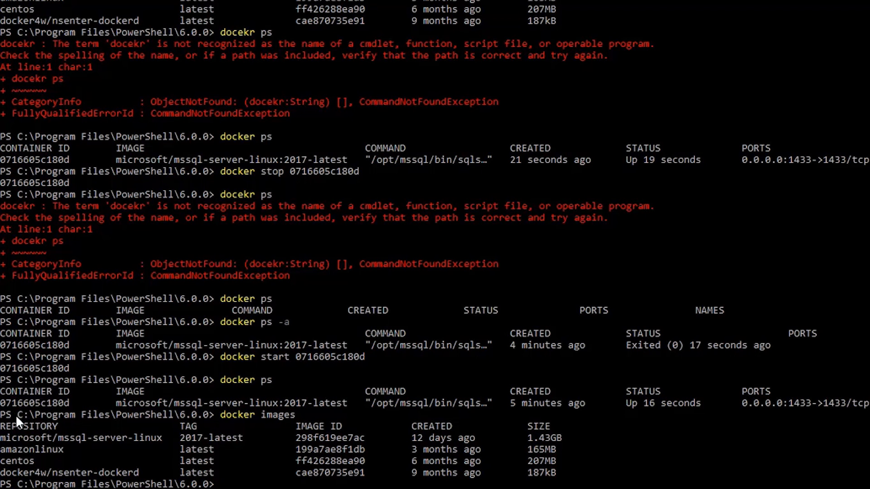
mouse_move(18, 413)
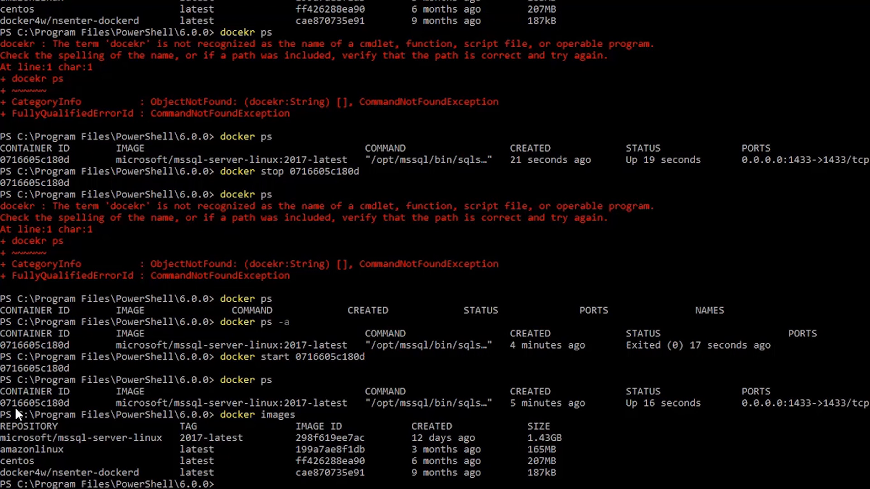
mouse_move(19, 434)
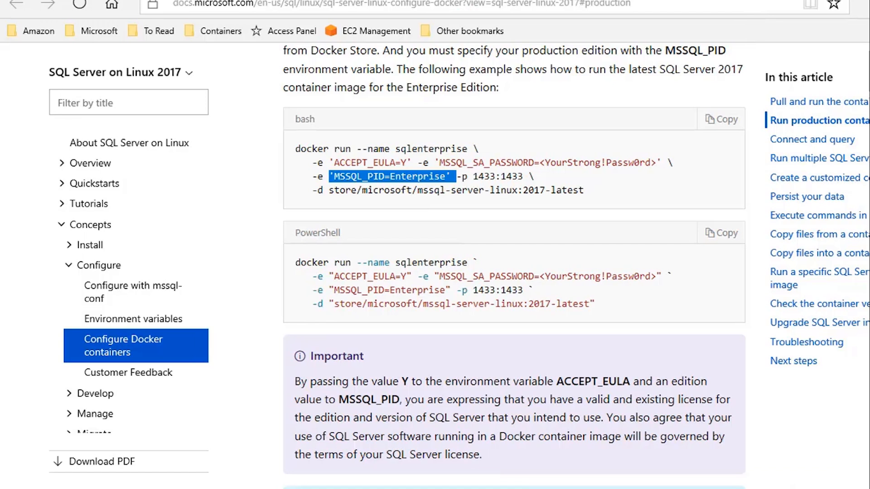
Step: Jump to 'Persist your data' and read the host-directory mount and data volume sections
scroll(down, 3)
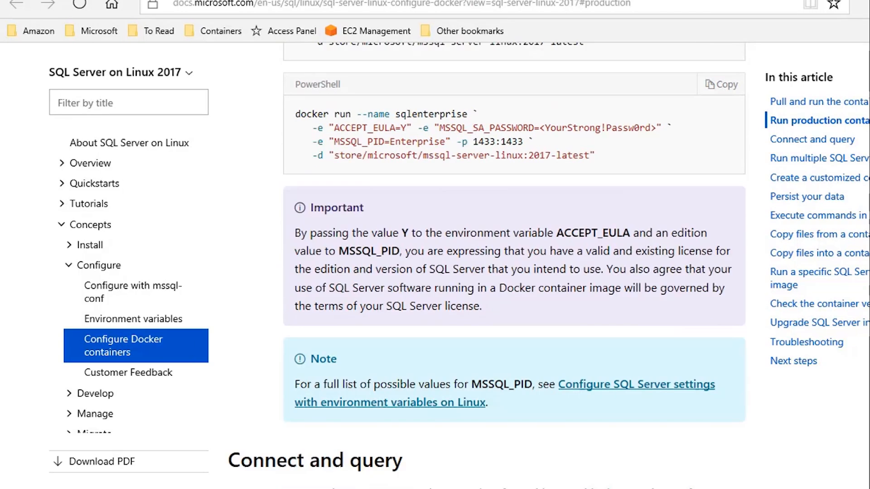
scroll(down, 3)
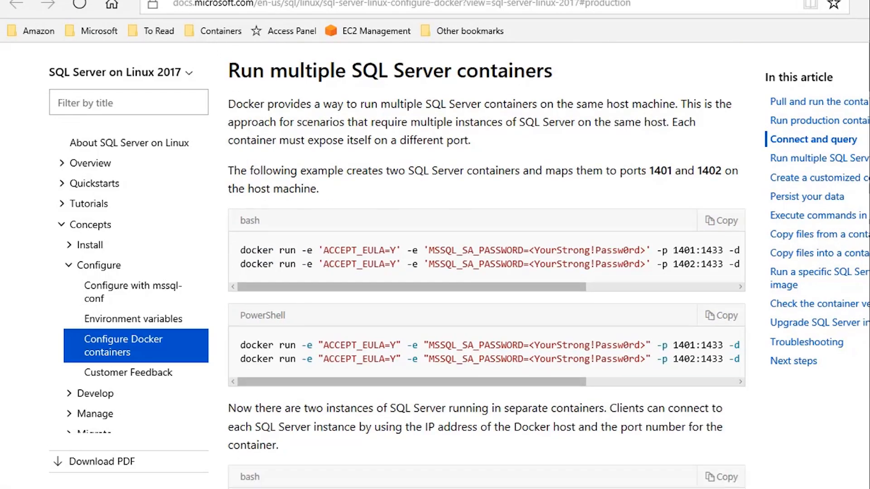
click(806, 196)
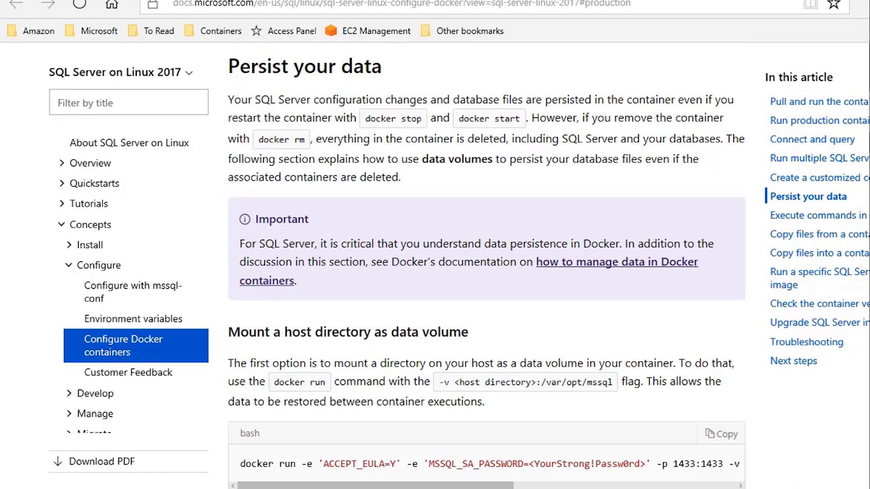
scroll(down, 3)
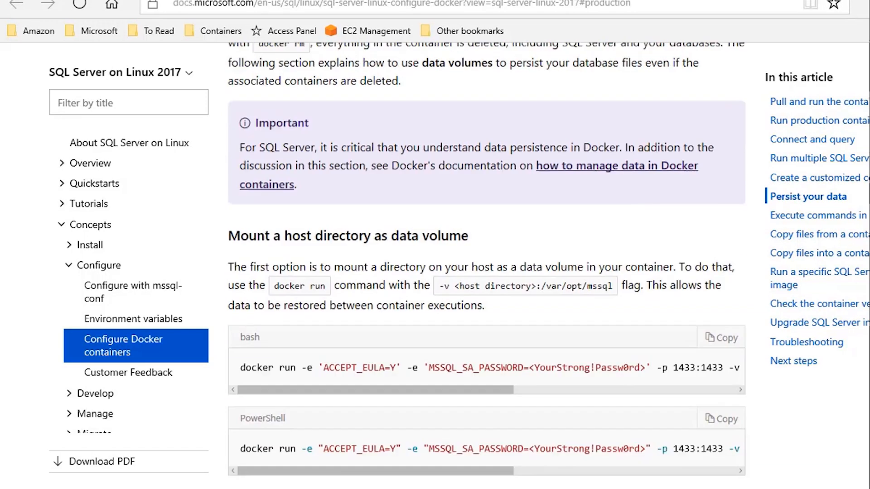
scroll(down, 3)
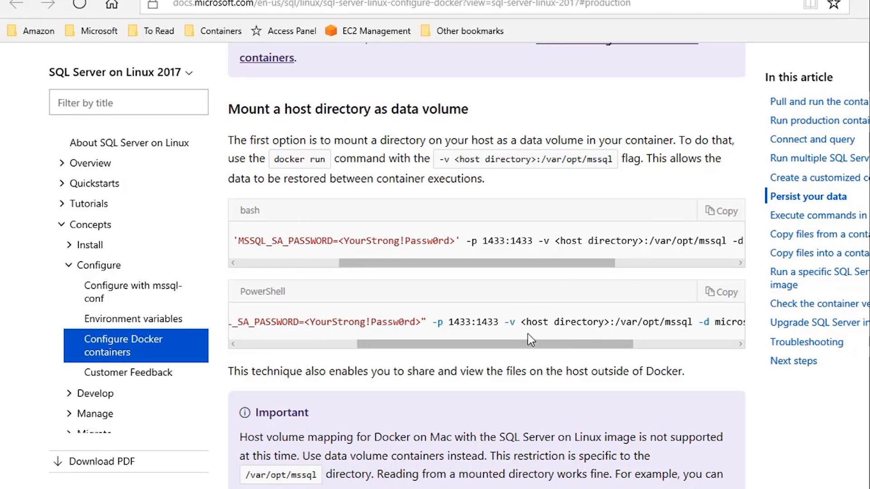
mouse_move(627, 322)
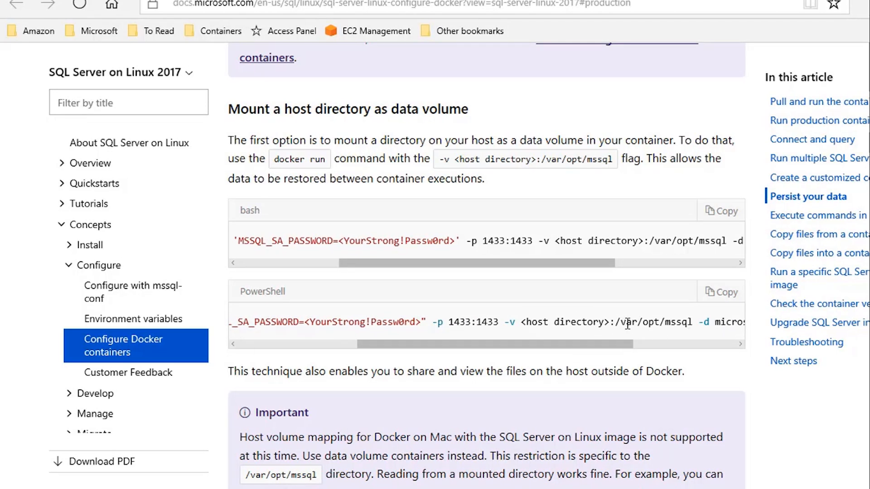
mouse_move(641, 316)
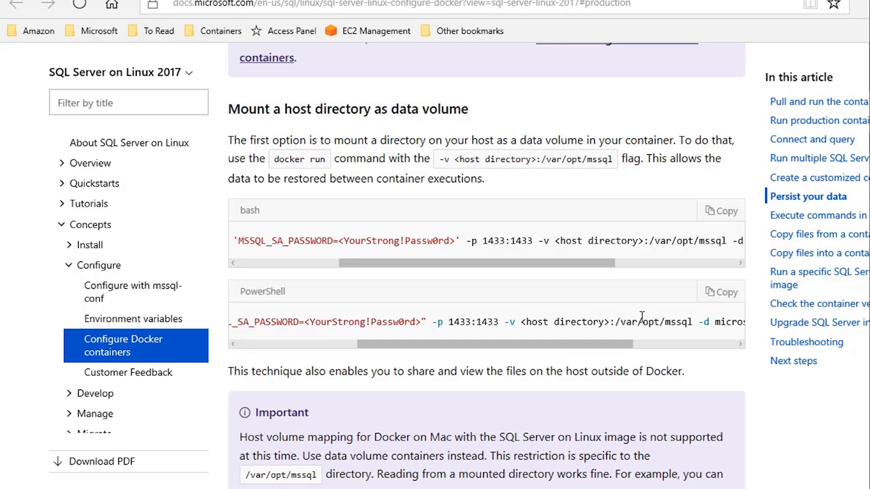
mouse_move(638, 322)
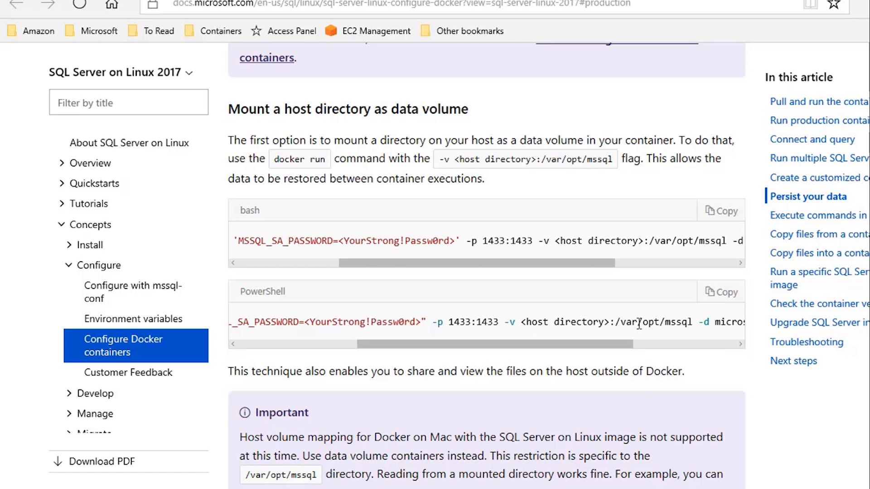
mouse_move(756, 399)
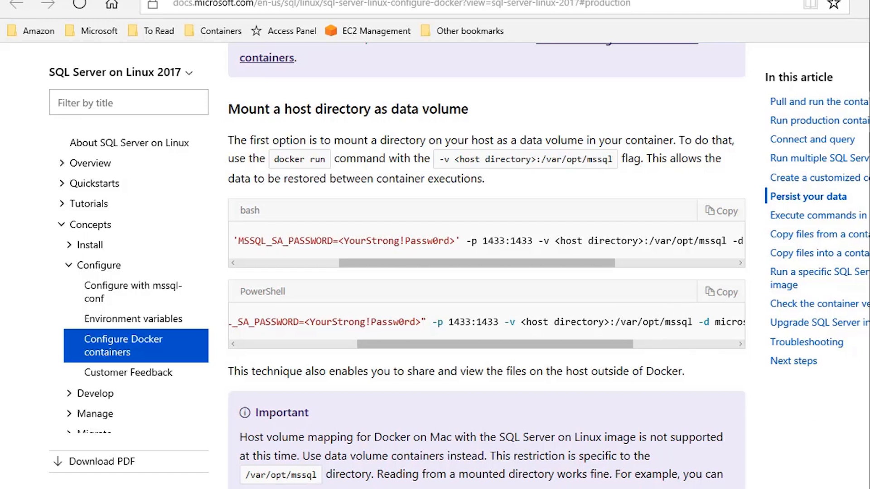
scroll(down, 3)
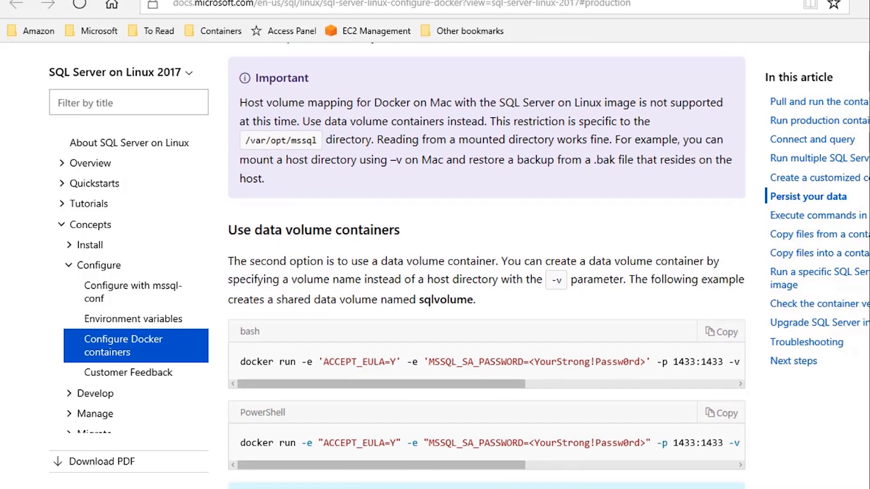
scroll(down, 3)
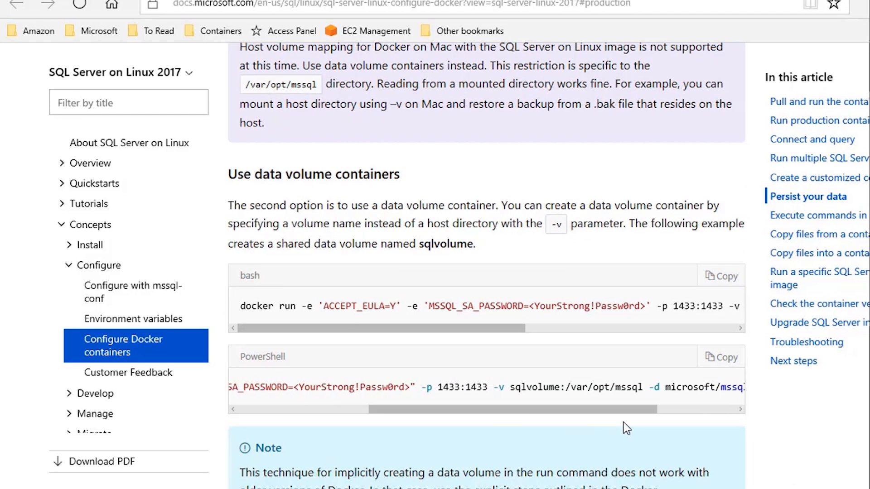
mouse_move(612, 387)
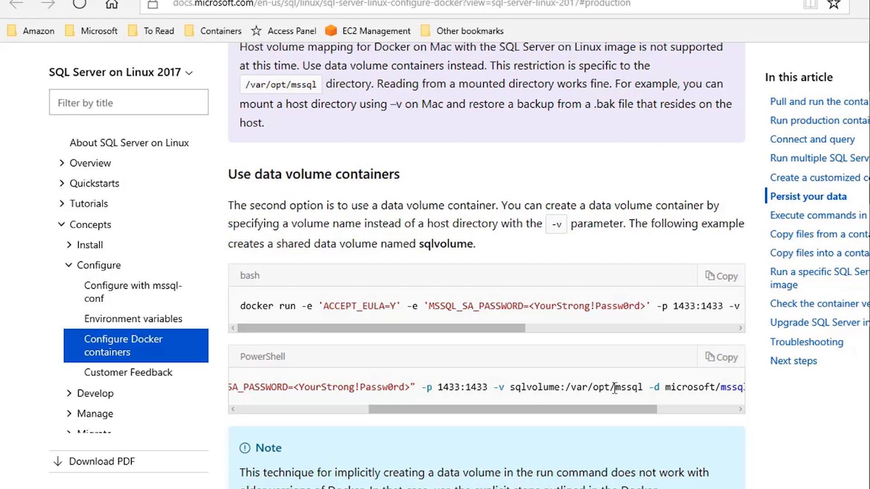
mouse_move(621, 401)
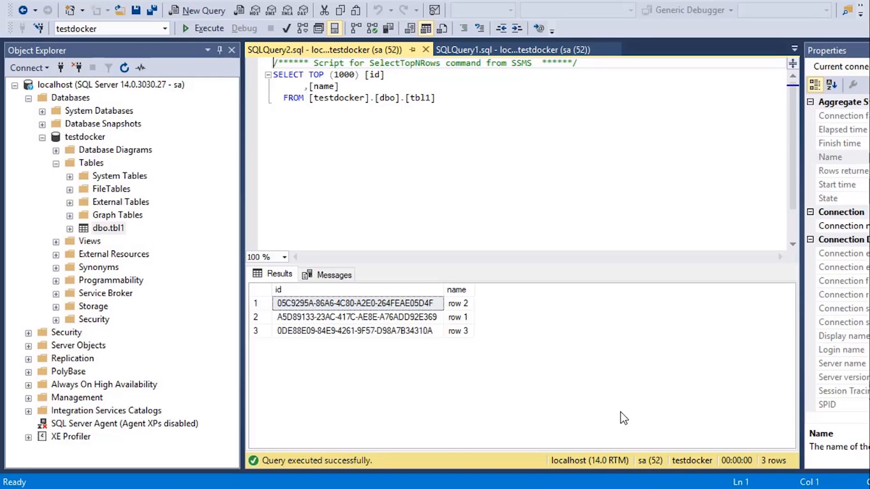
key(alt+tab)
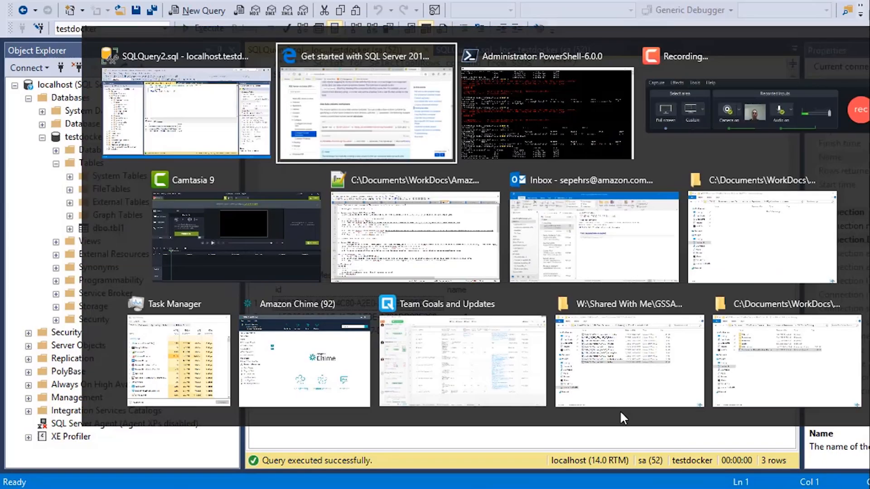